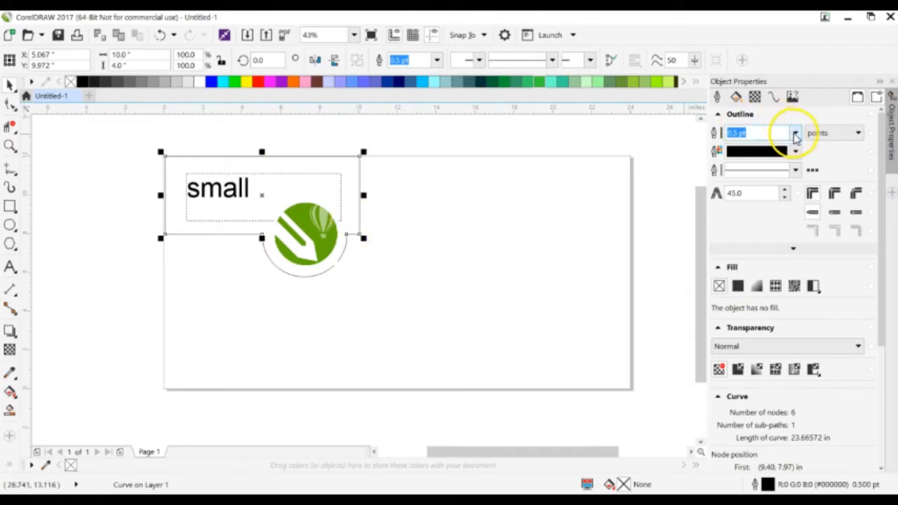
- Set the curve beside the 'small' text to a hairline outline width
click(794, 134)
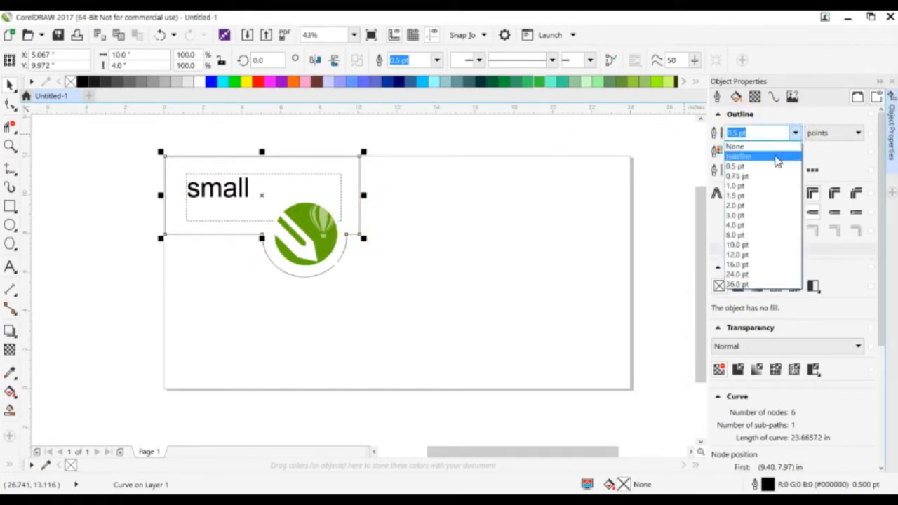
click(739, 156)
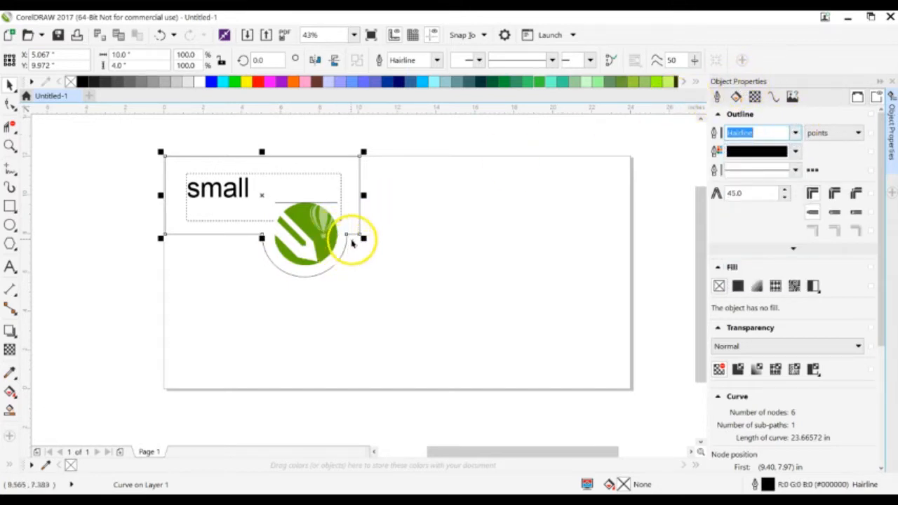
drag(351, 241, 260, 250)
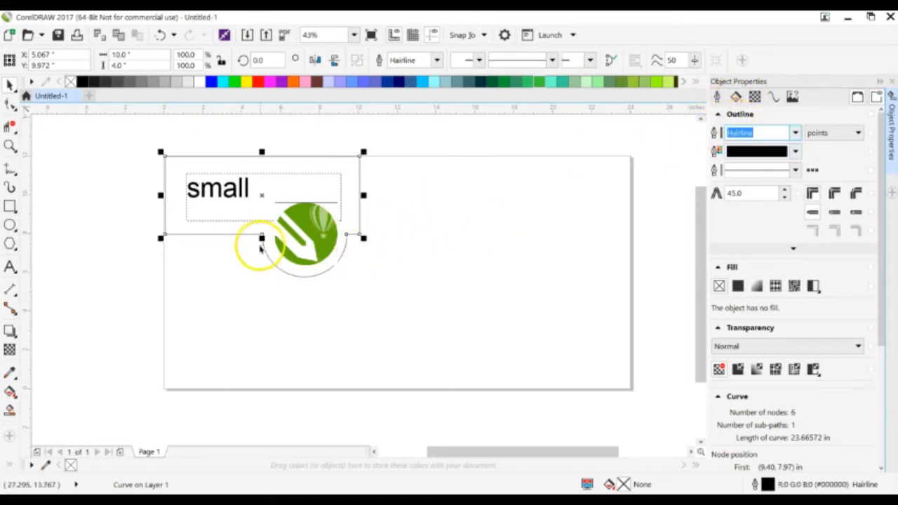
right_click(249, 239)
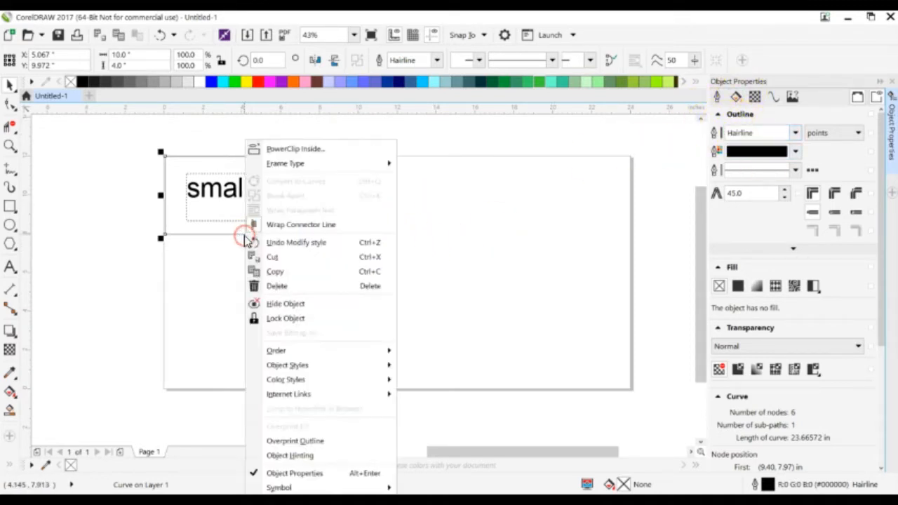
mouse_move(295, 473)
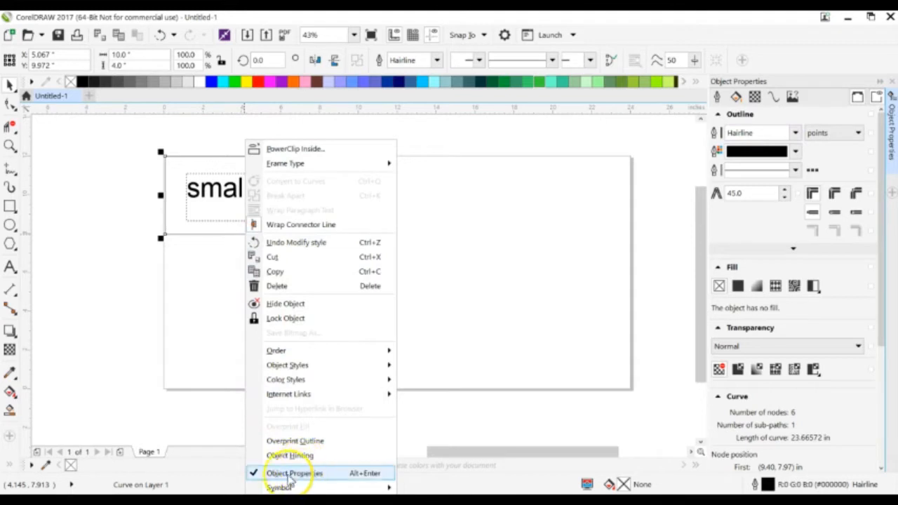
mouse_move(288, 480)
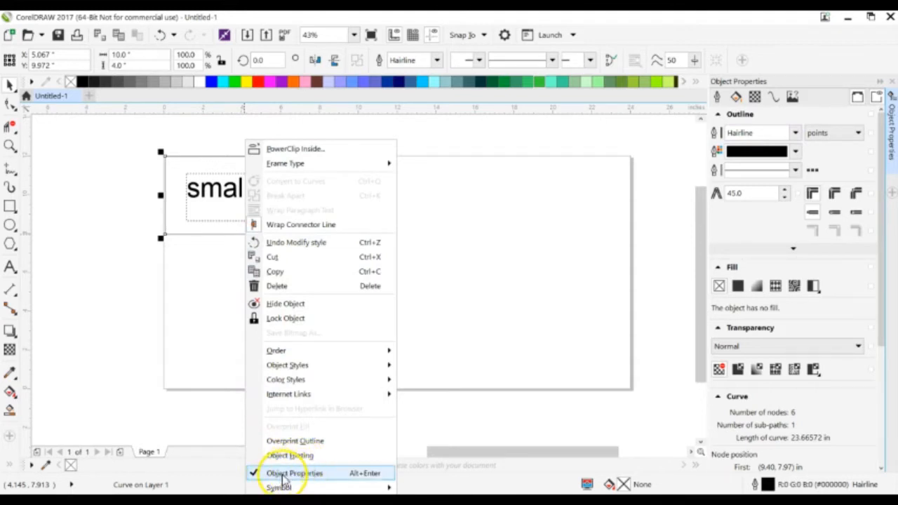
click(794, 133)
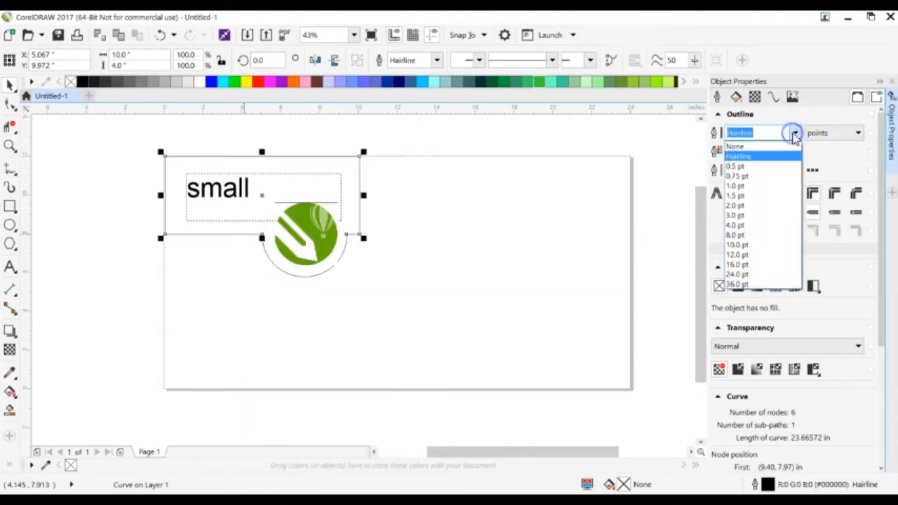
mouse_move(783, 157)
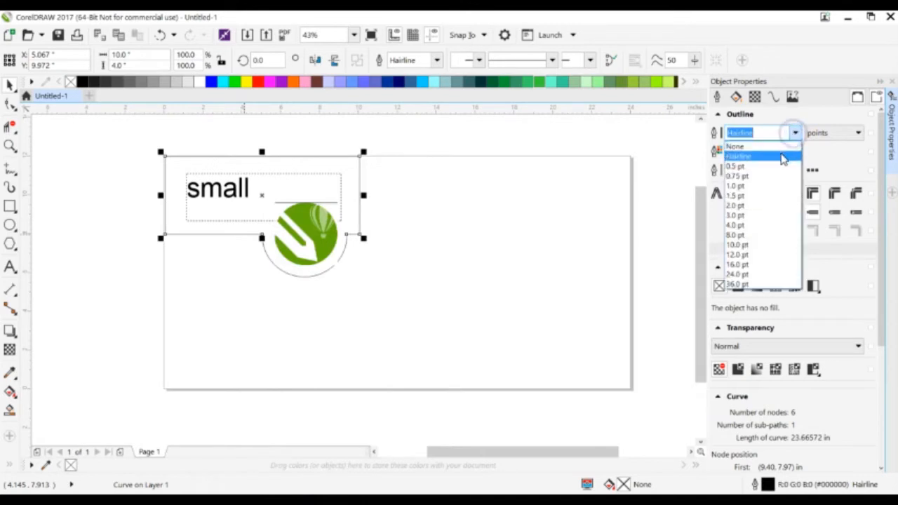
click(794, 151)
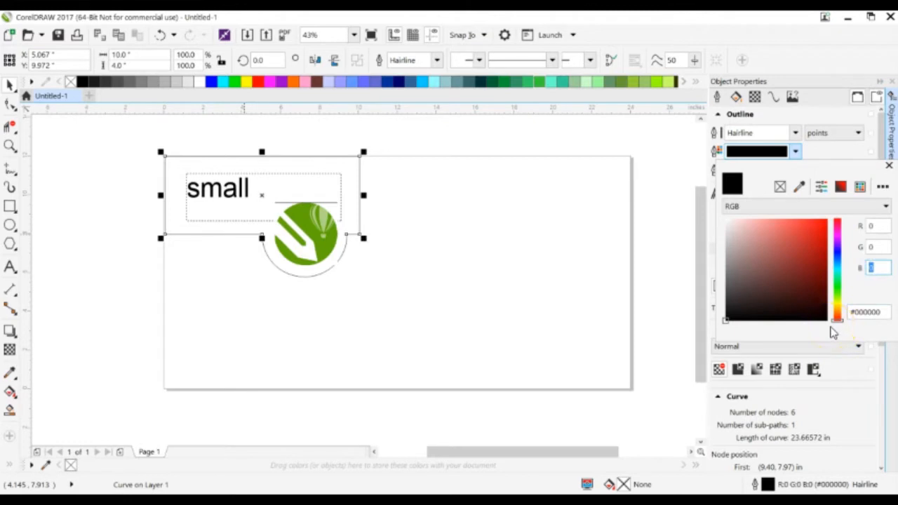
mouse_move(878, 205)
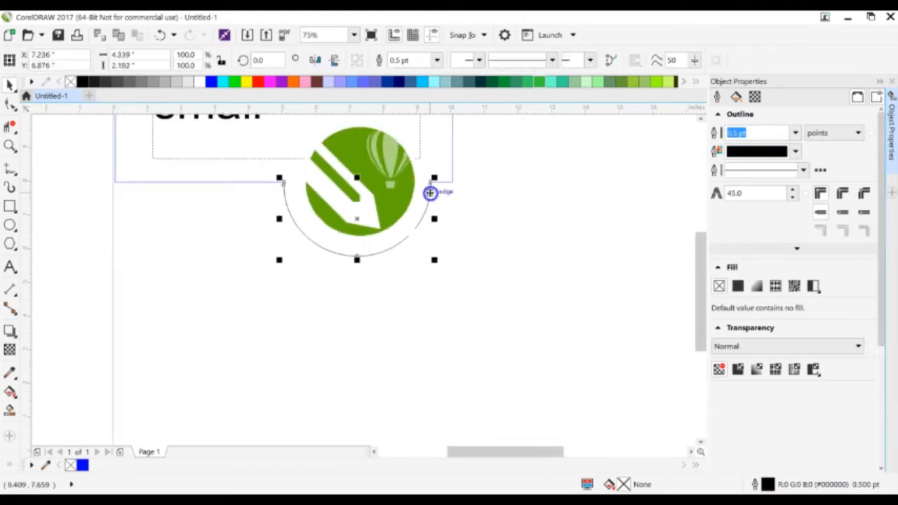
- Give the arc under the logo a blue hairline outline
click(795, 132)
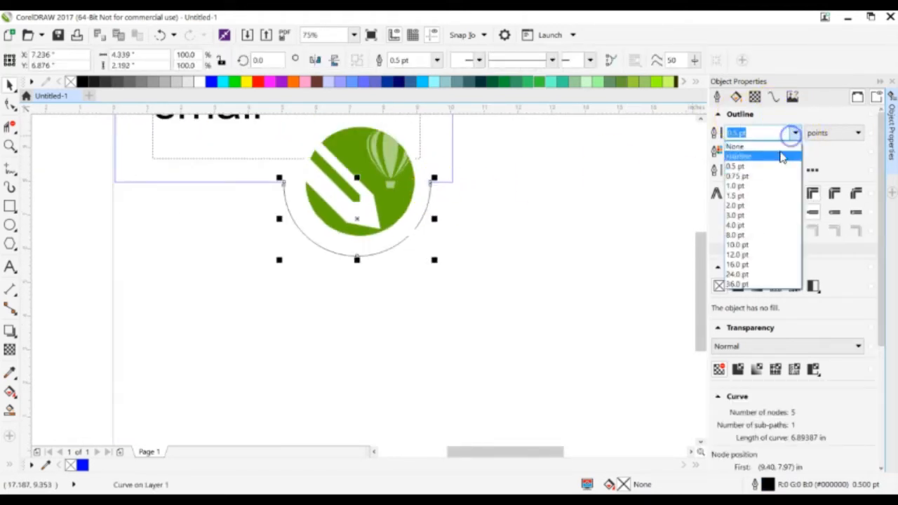
click(738, 156)
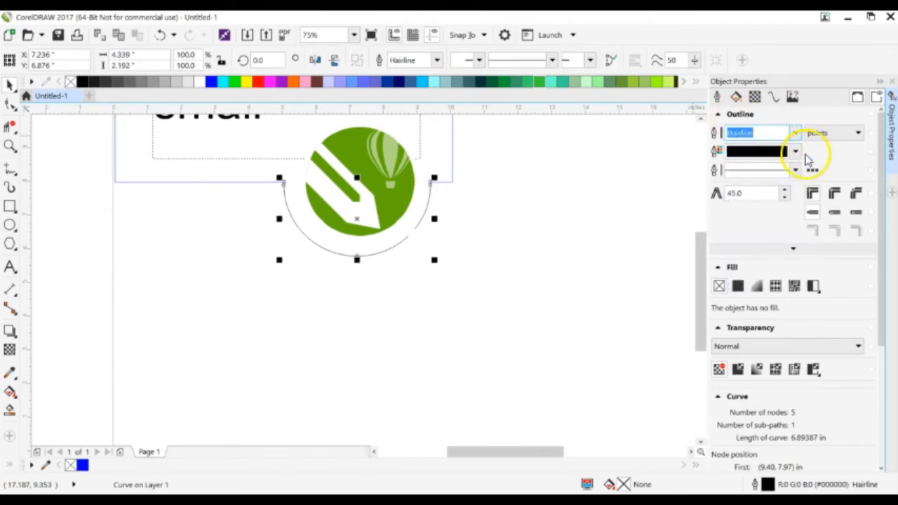
click(795, 152)
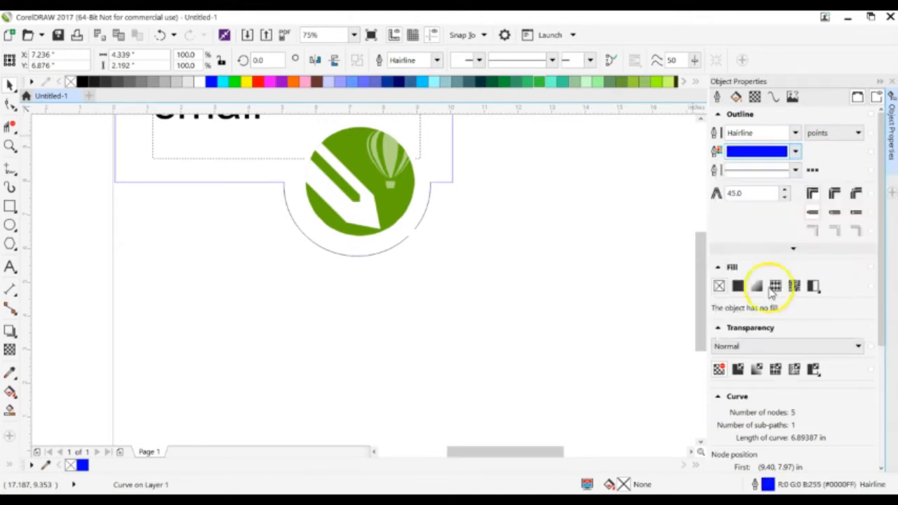
click(326, 34)
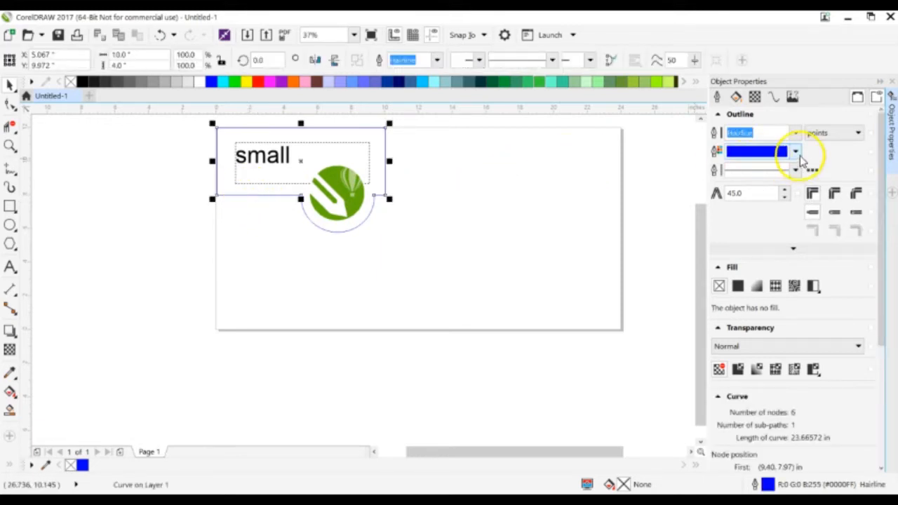
- Change the outline colour of the box curve and the arc from blue to red
click(794, 152)
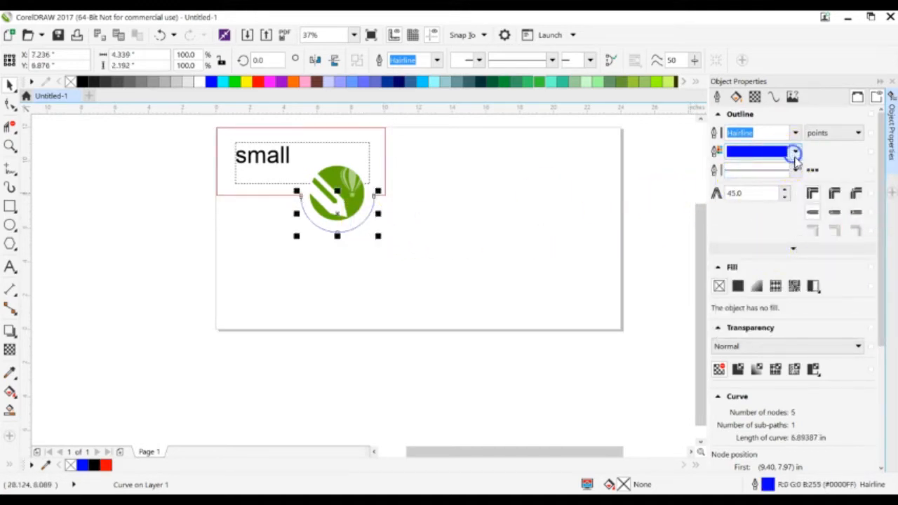
click(795, 151)
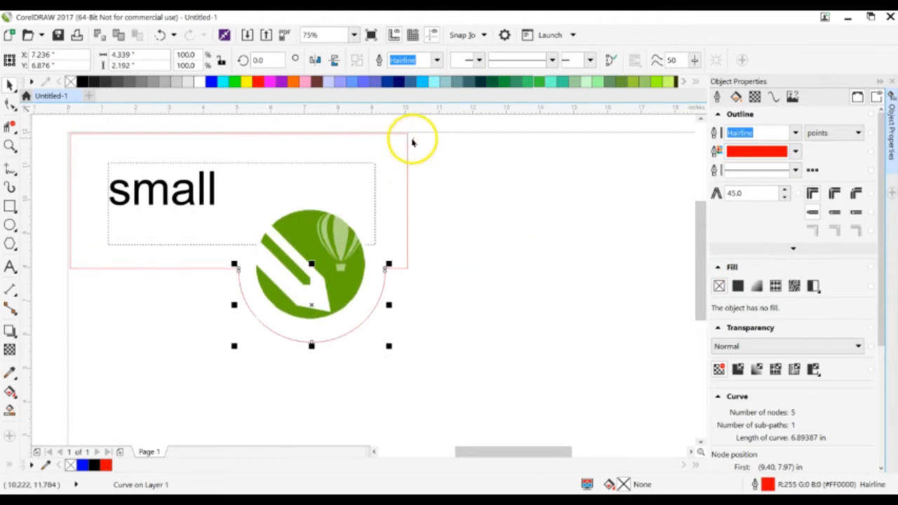
mouse_move(68, 184)
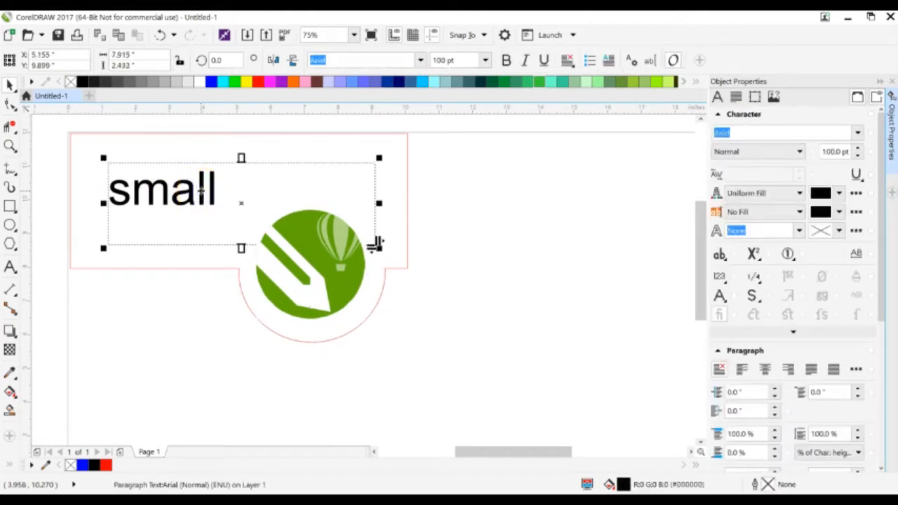
mouse_move(755, 148)
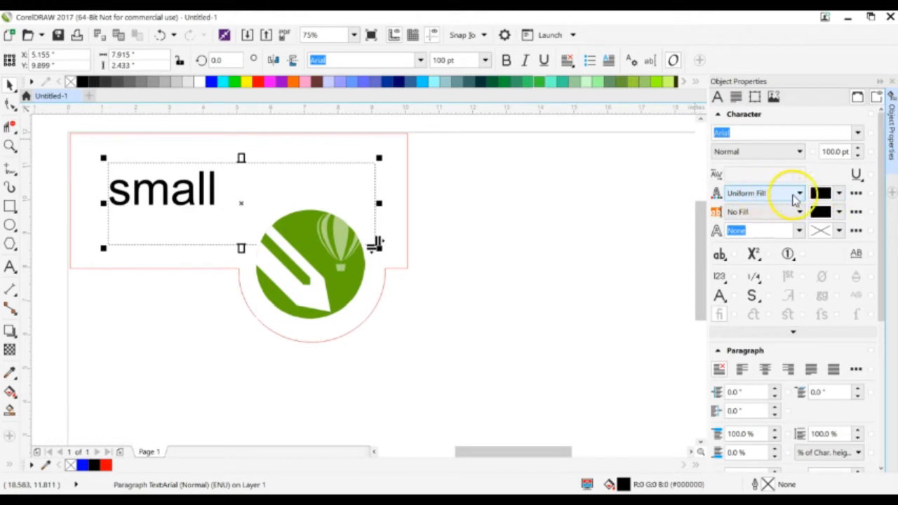
- Set the word 'small' to No Fill with a blue hairline outline
click(839, 193)
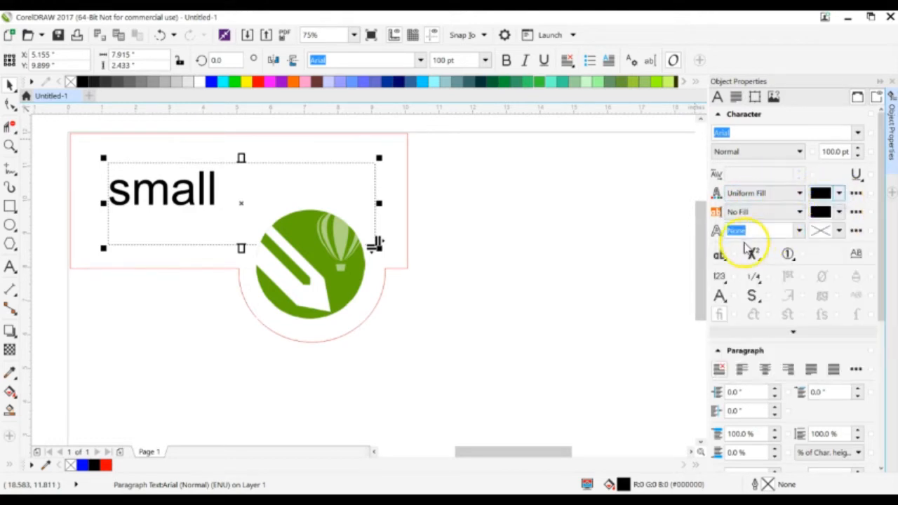
click(800, 230)
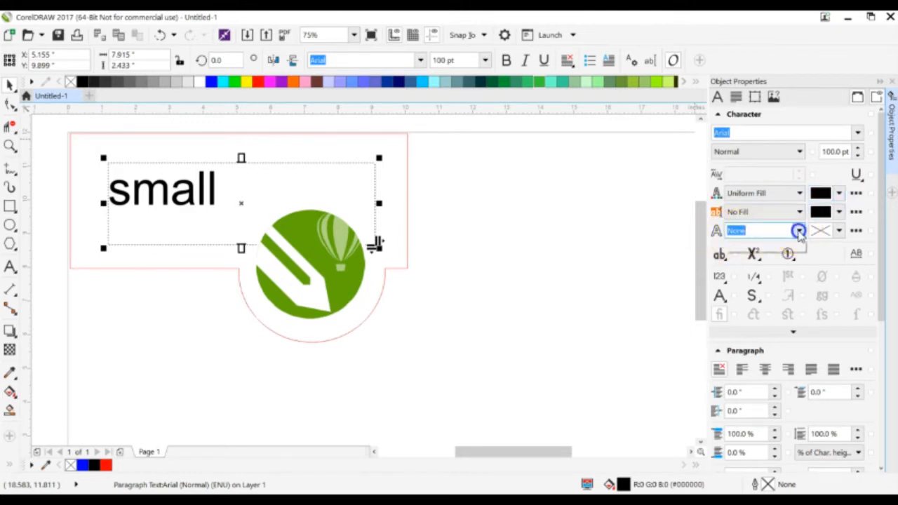
click(798, 230)
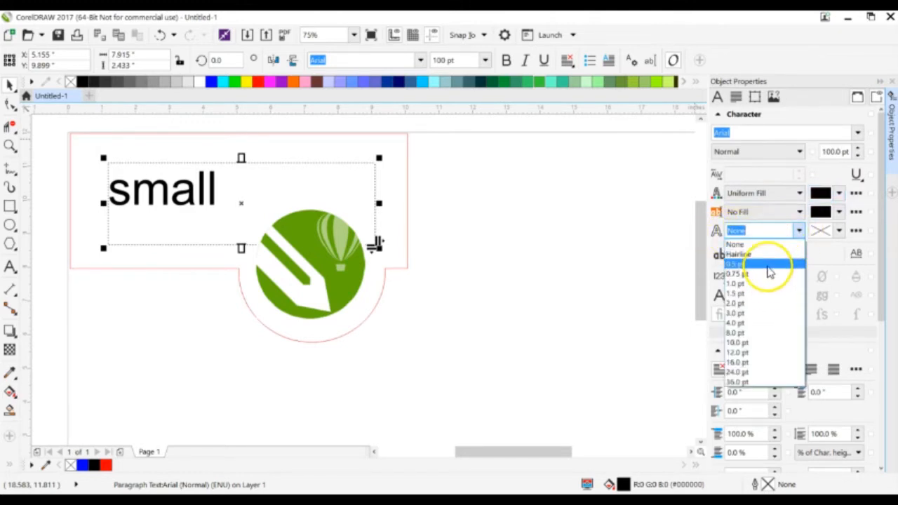
click(738, 254)
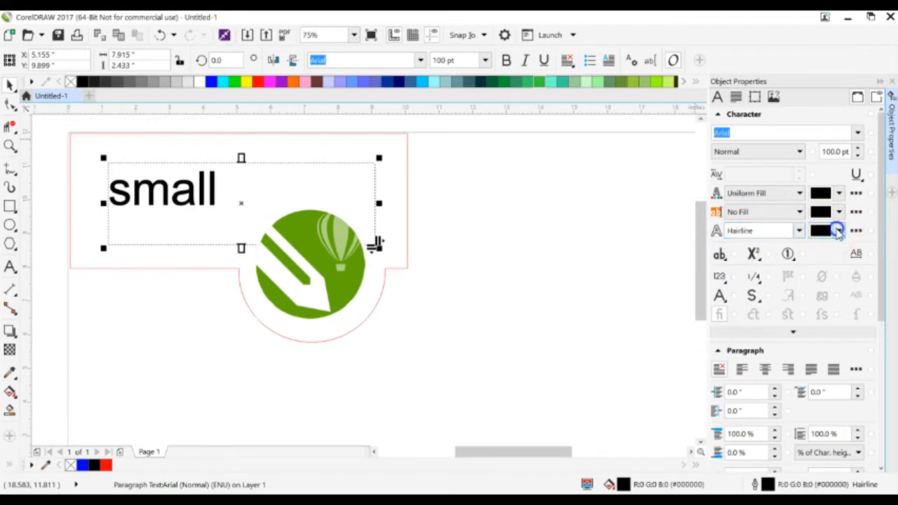
click(836, 230)
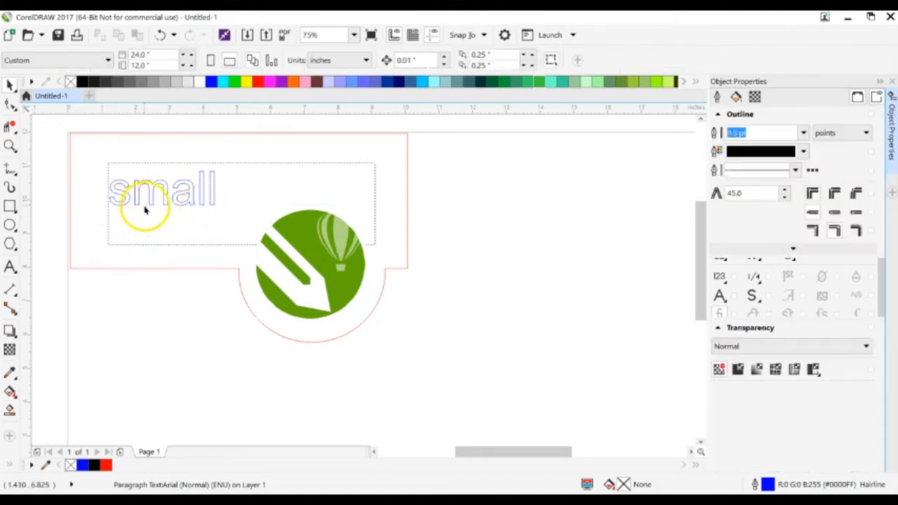
- Duplicate the hollow 'small' text below the original and make the copy's outline red (255,0,0)
click(148, 204)
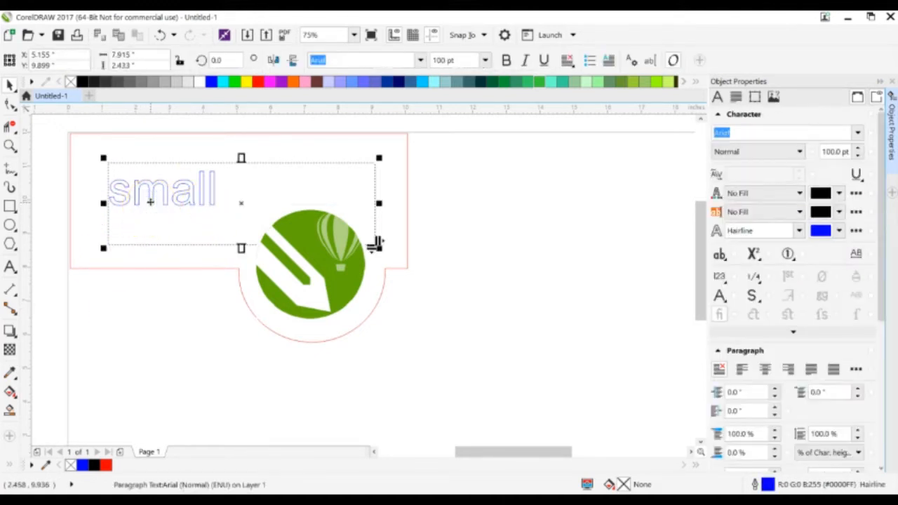
click(150, 202)
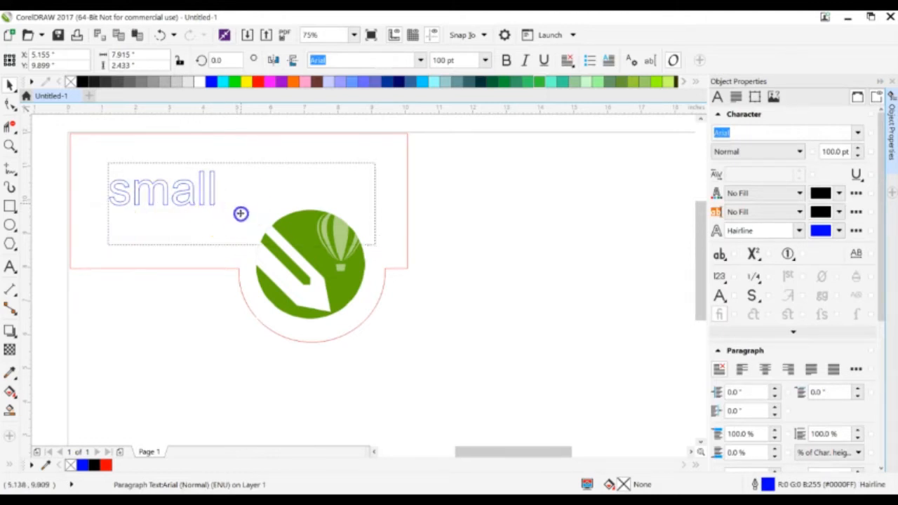
drag(241, 214, 241, 320)
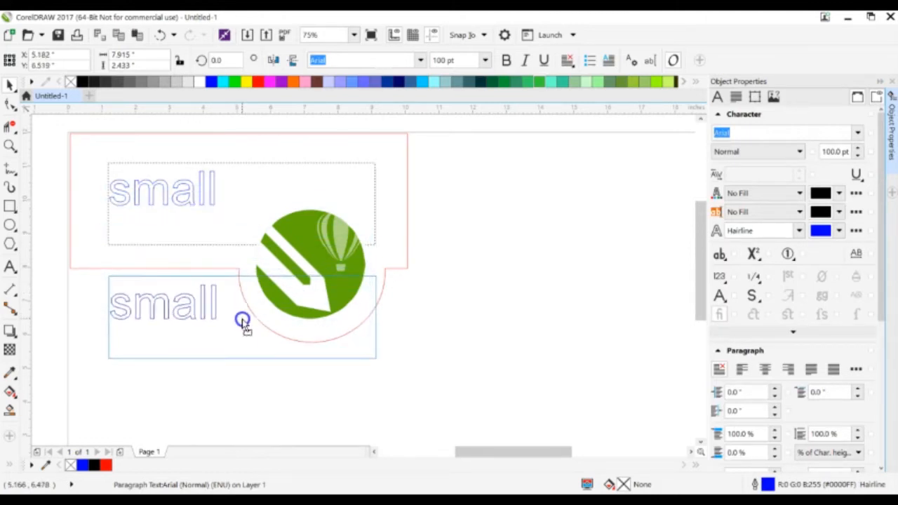
click(241, 317)
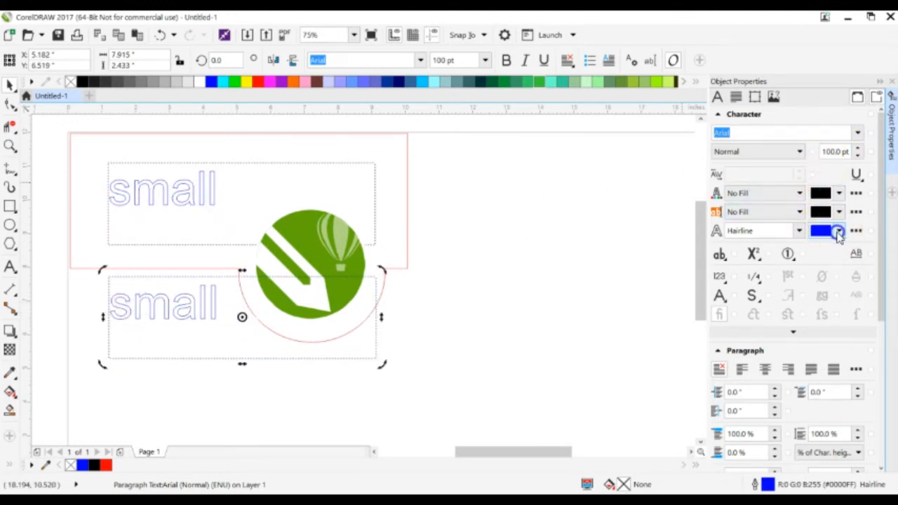
click(839, 230)
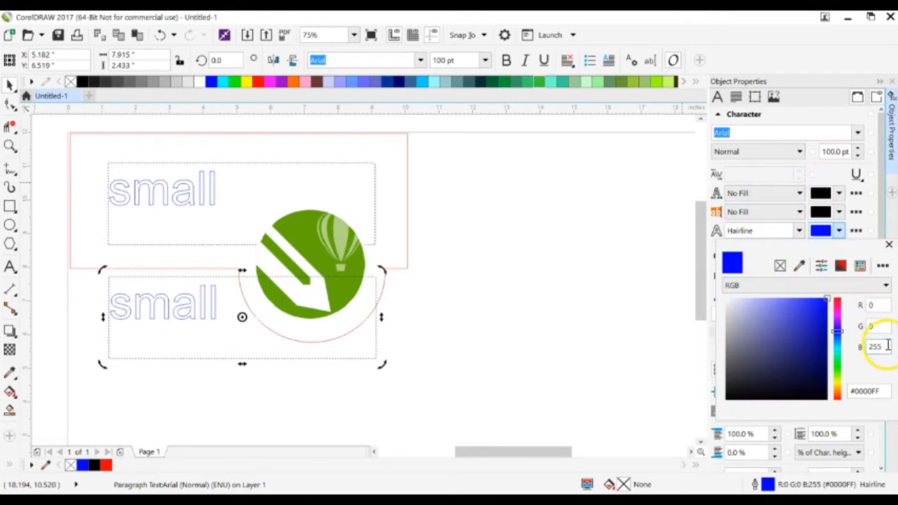
text(2)
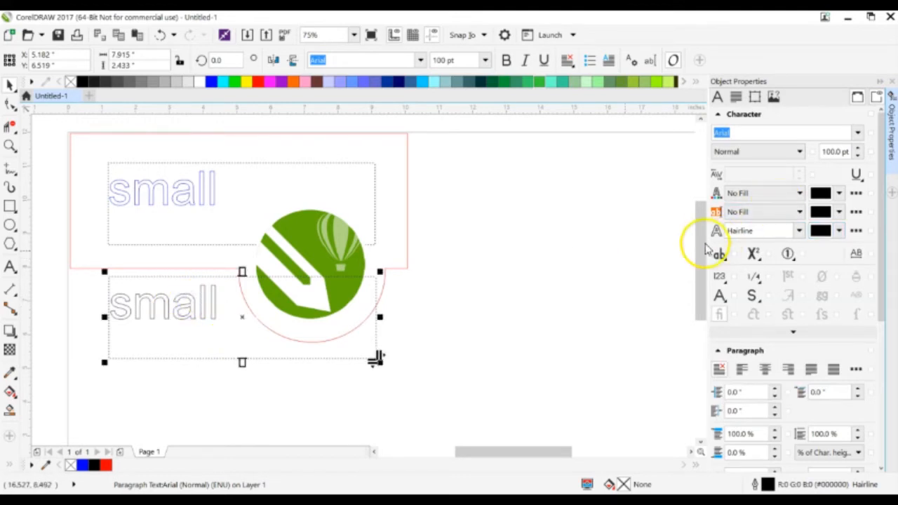
click(839, 230)
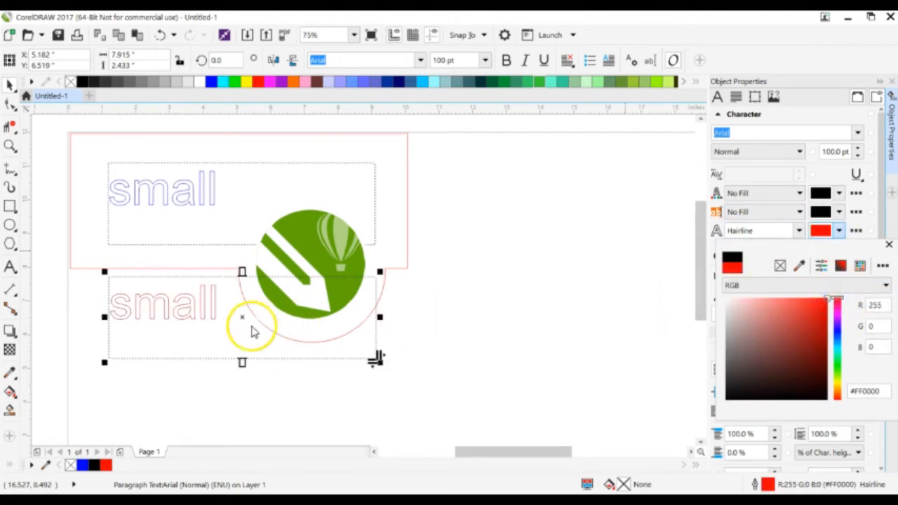
mouse_move(340, 273)
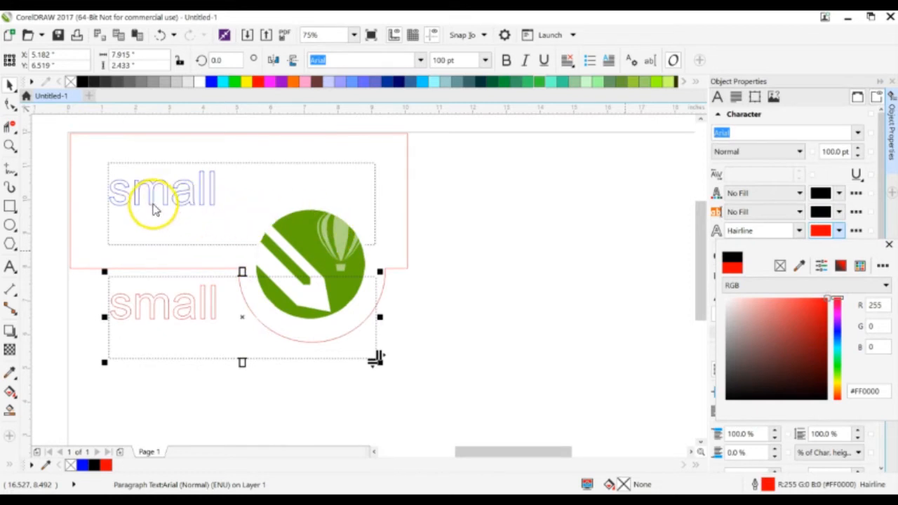
mouse_move(214, 203)
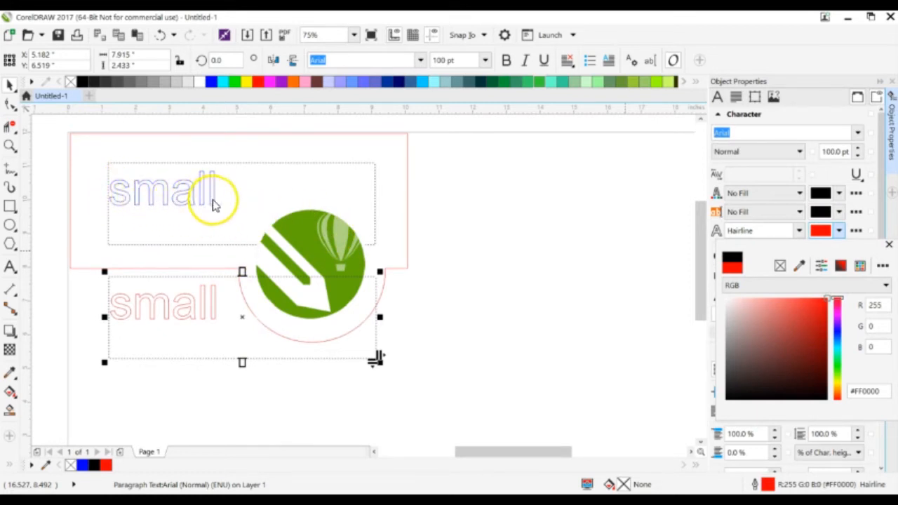
mouse_move(119, 330)
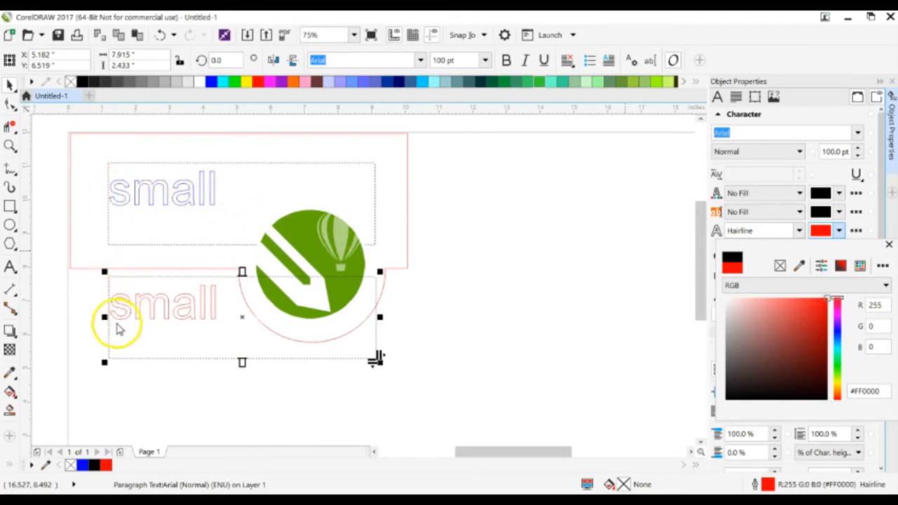
mouse_move(200, 322)
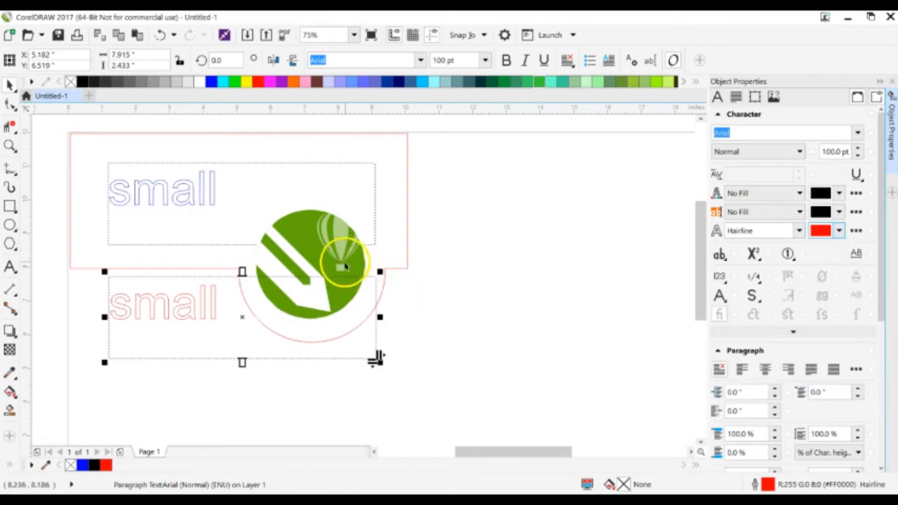
mouse_move(337, 269)
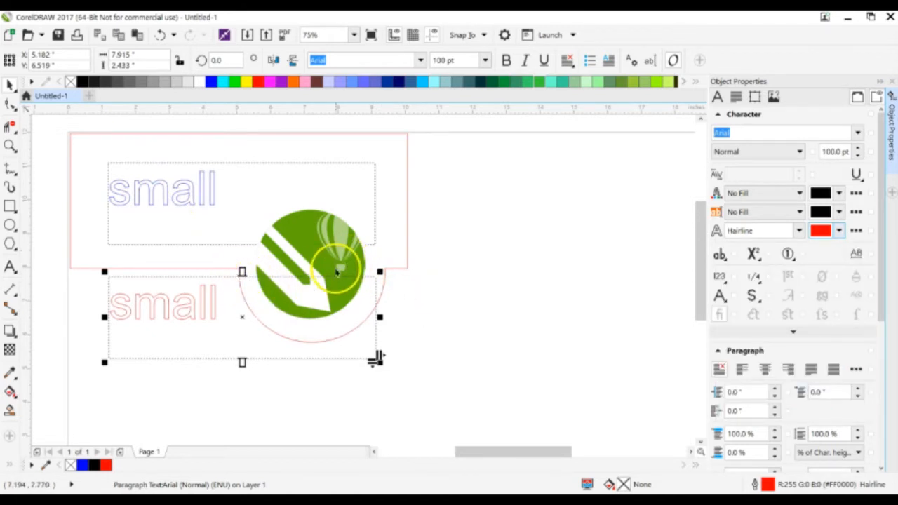
- Trace the logo bitmap to vectors and give the group a red hairline outline
click(311, 264)
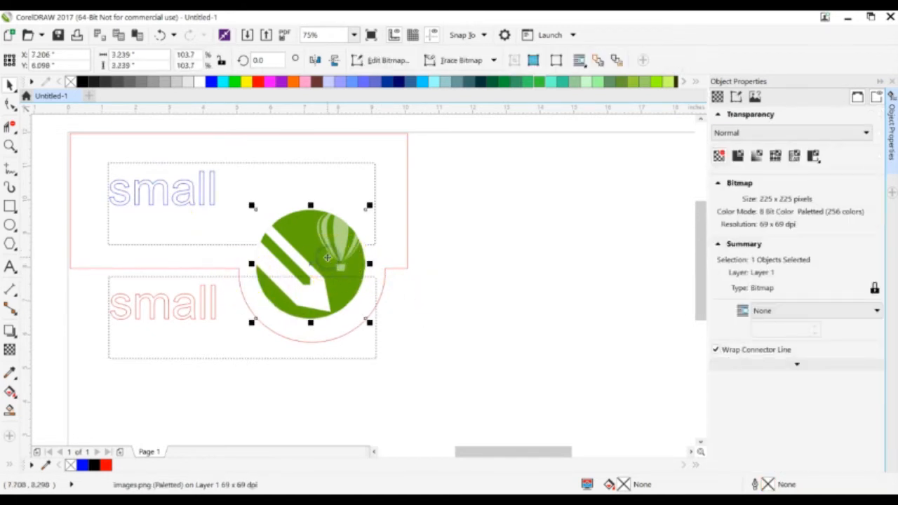
text(600)
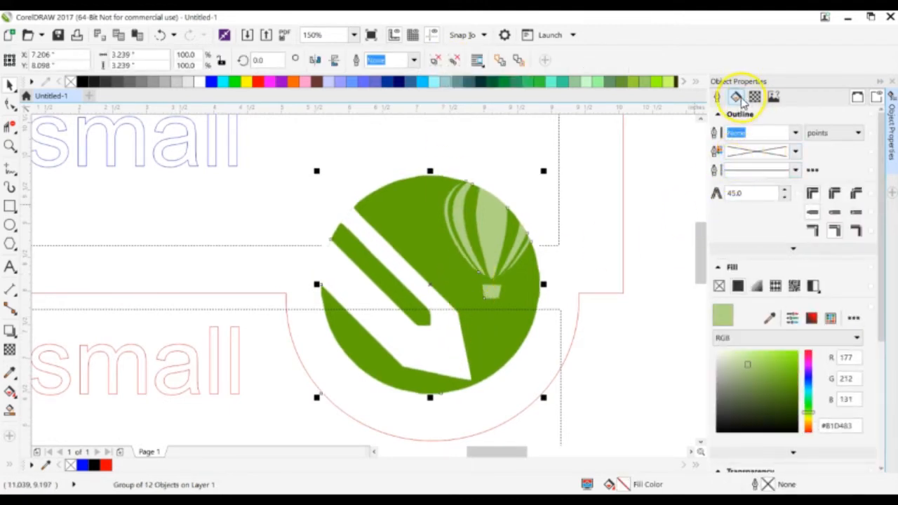
mouse_move(737, 98)
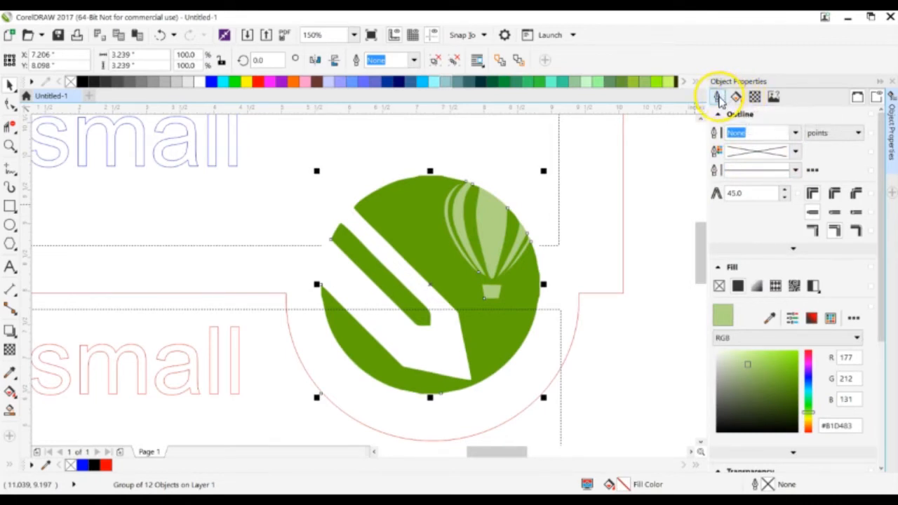
click(717, 96)
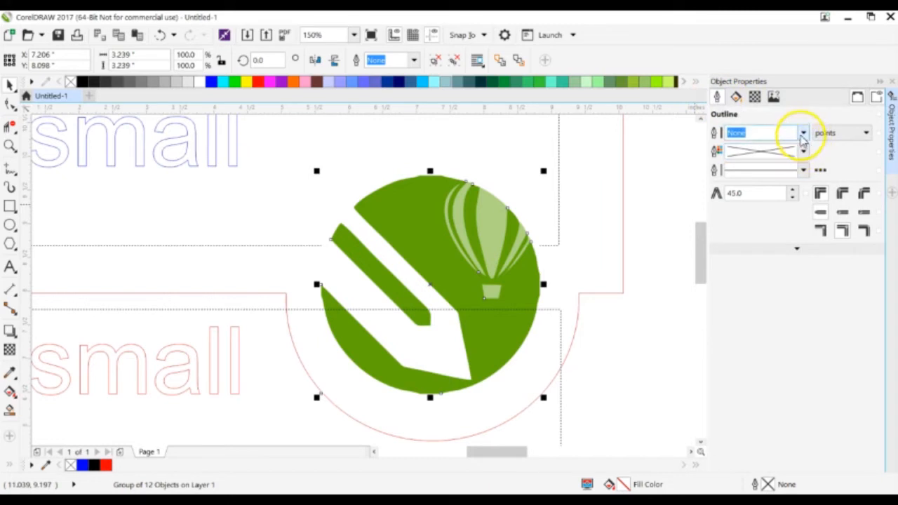
click(803, 132)
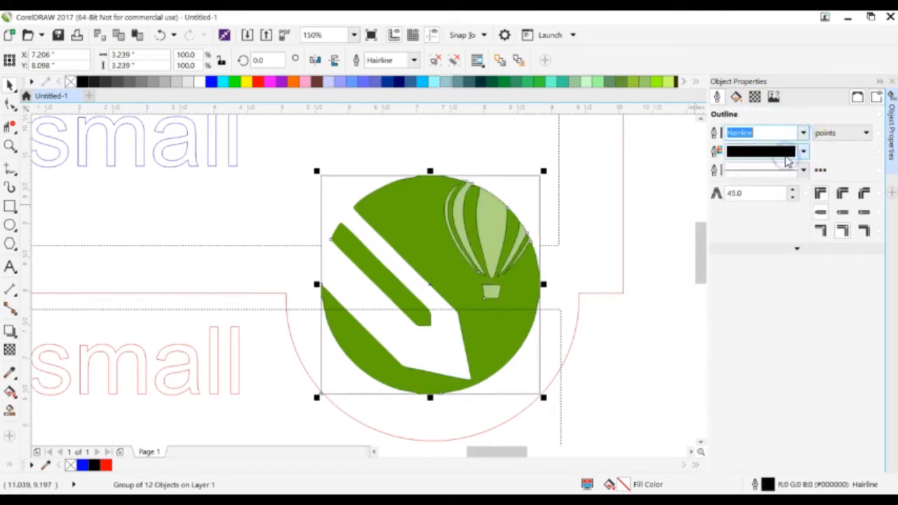
click(803, 151)
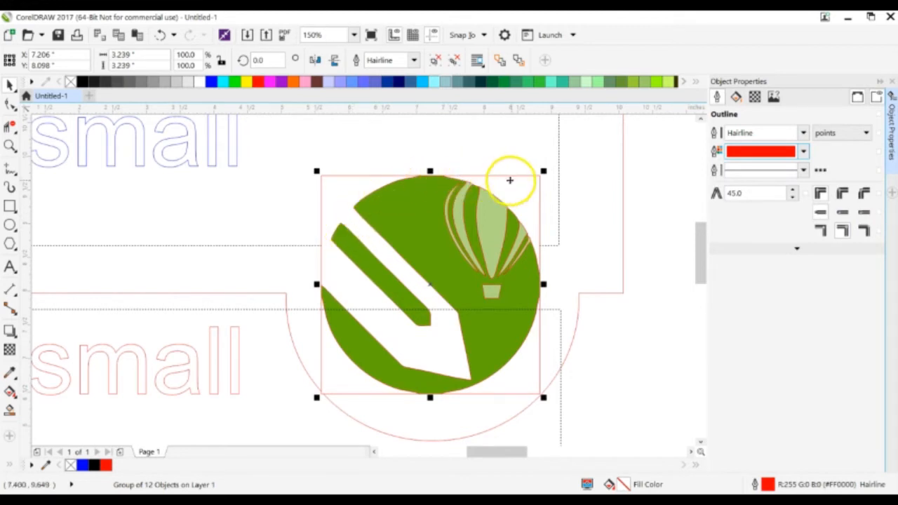
mouse_move(404, 390)
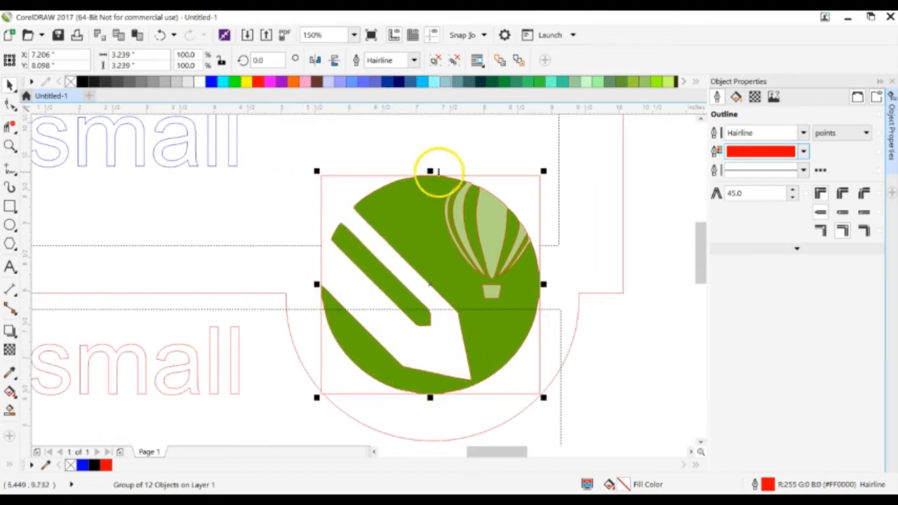
mouse_move(309, 386)
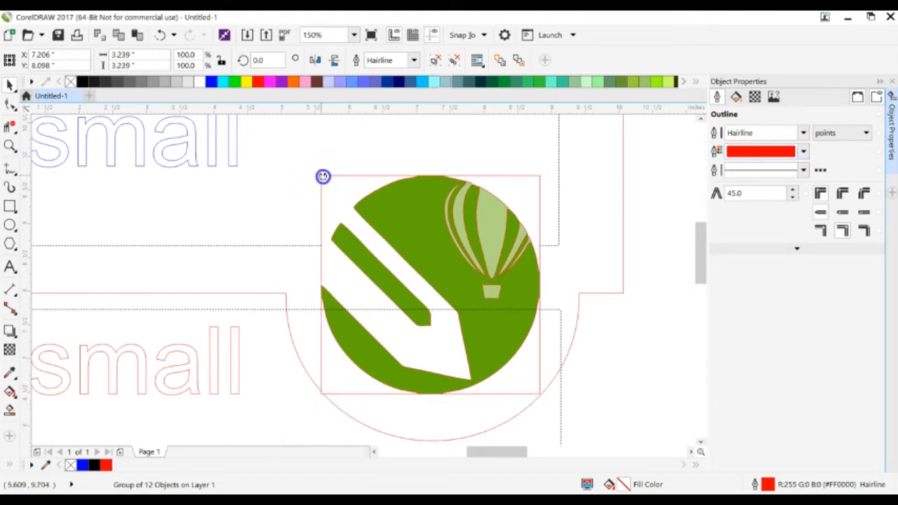
click(323, 175)
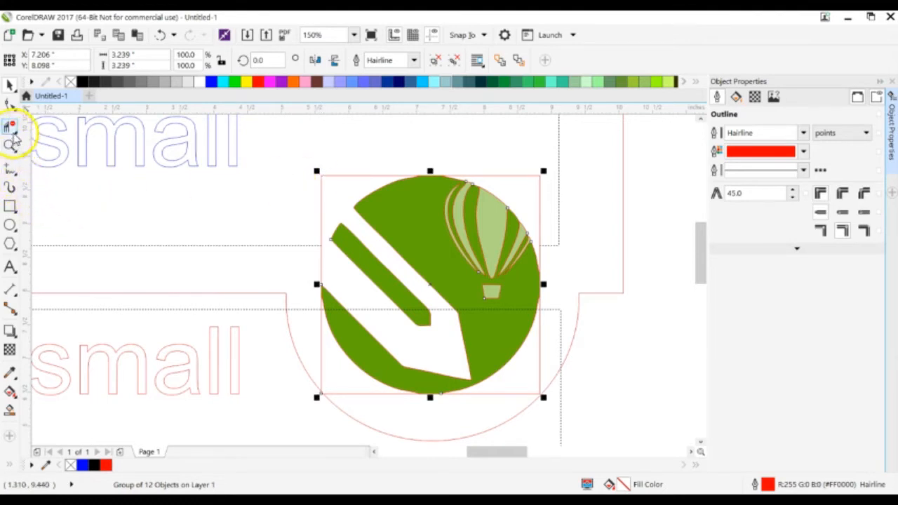
- Use Virtual Segment Delete to remove a stray segment from the balloon outline
click(9, 127)
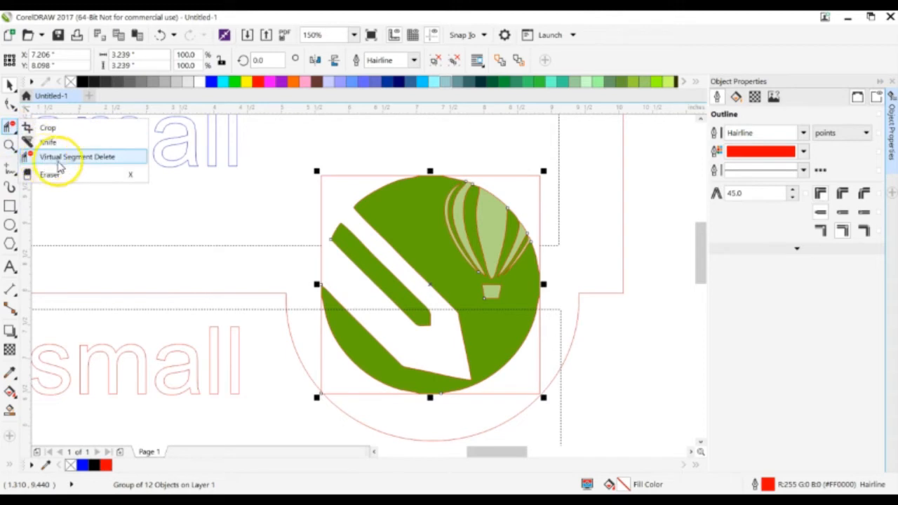
click(75, 157)
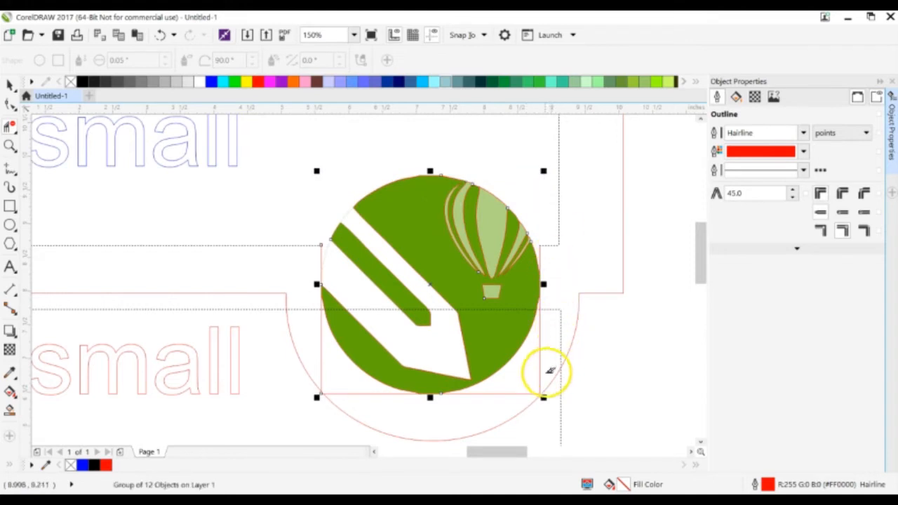
mouse_move(503, 396)
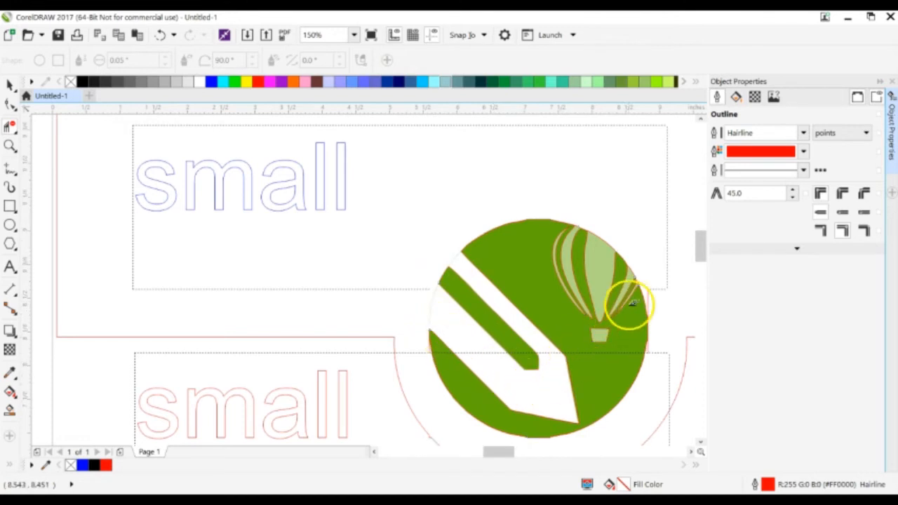
click(323, 34)
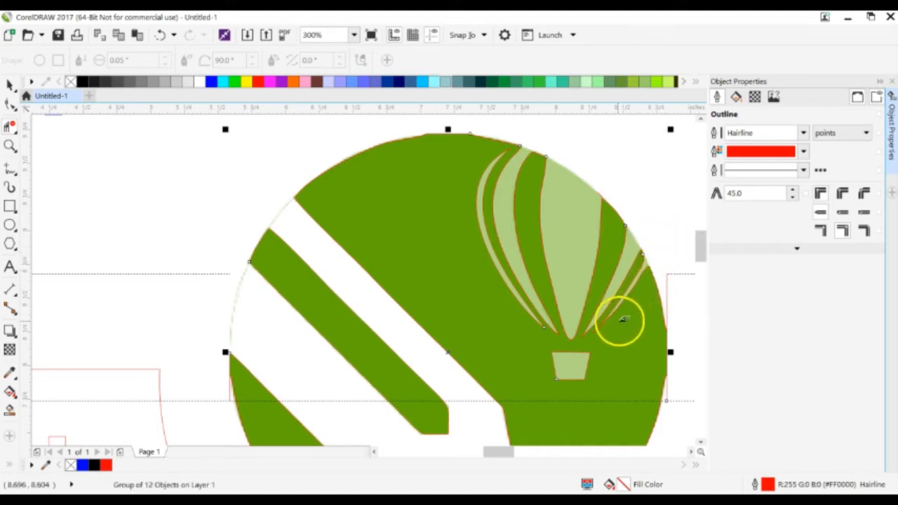
mouse_move(508, 148)
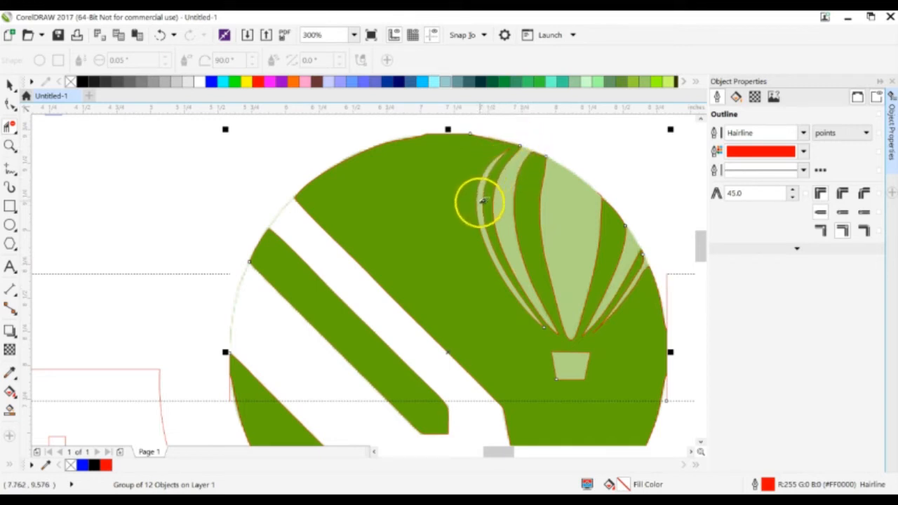
mouse_move(572, 358)
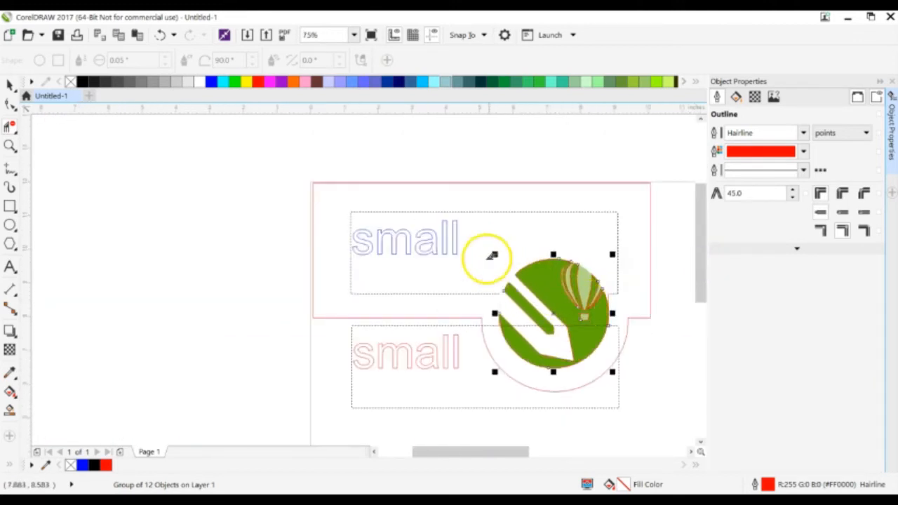
mouse_move(421, 306)
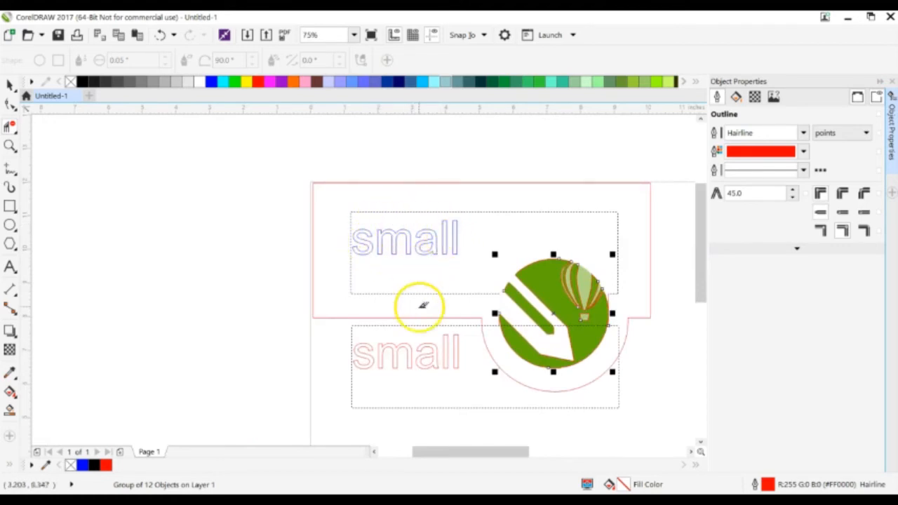
mouse_move(435, 341)
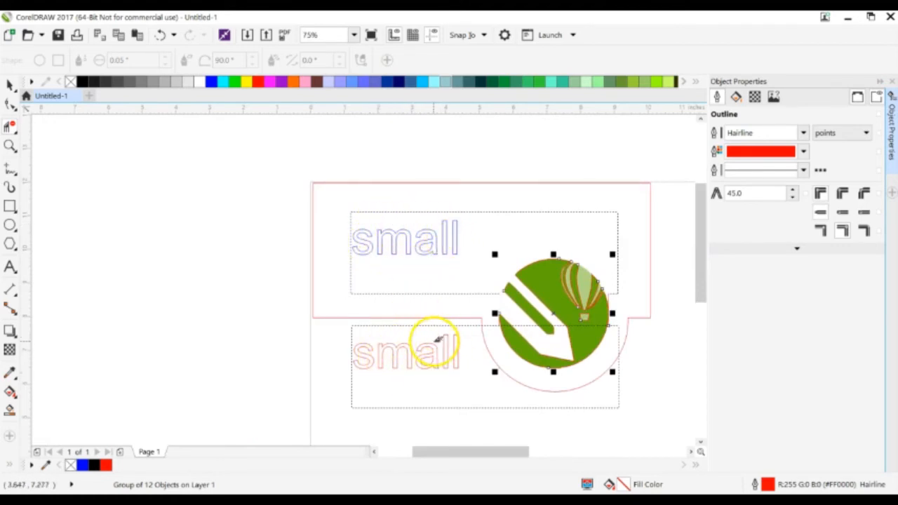
mouse_move(657, 133)
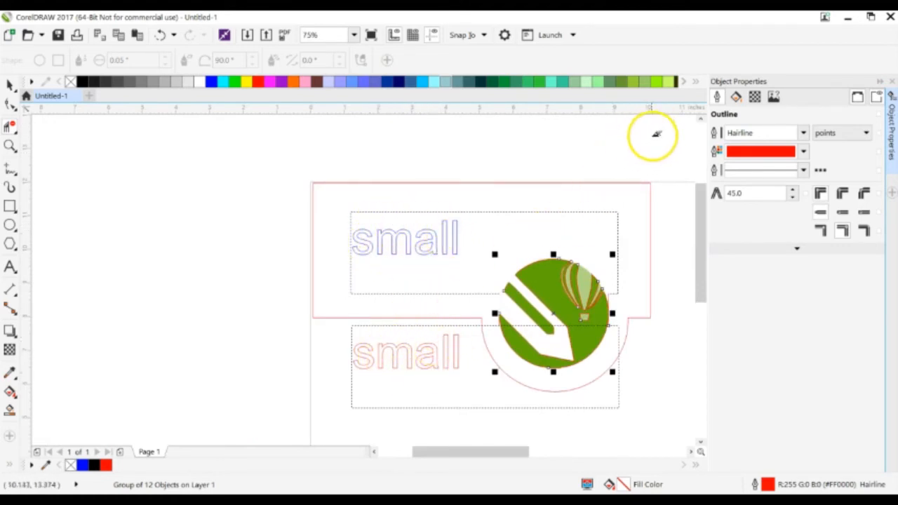
mouse_move(522, 354)
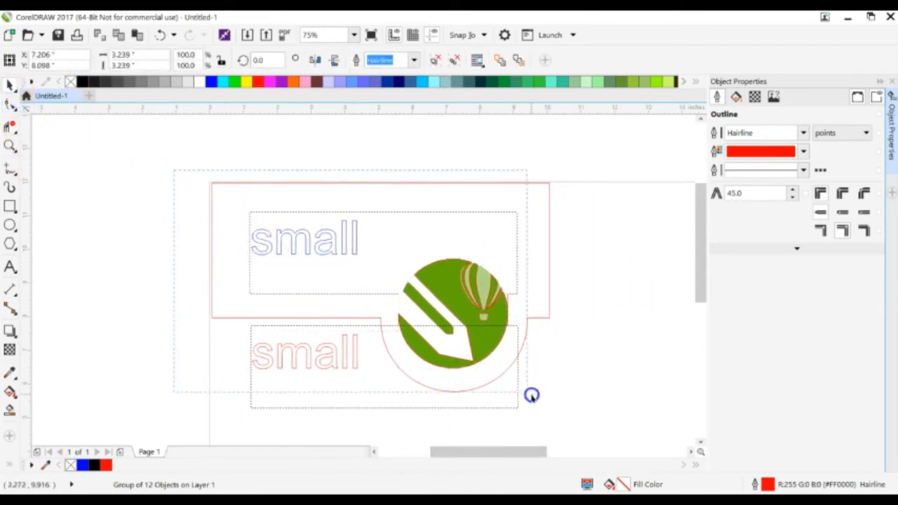
- Select all objects and shrink the layout to about two-thirds size
click(532, 394)
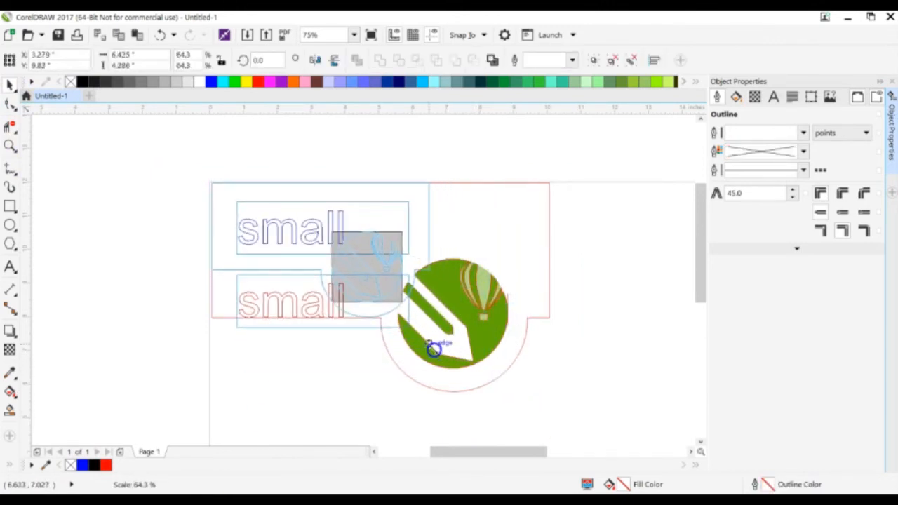
drag(432, 351, 466, 364)
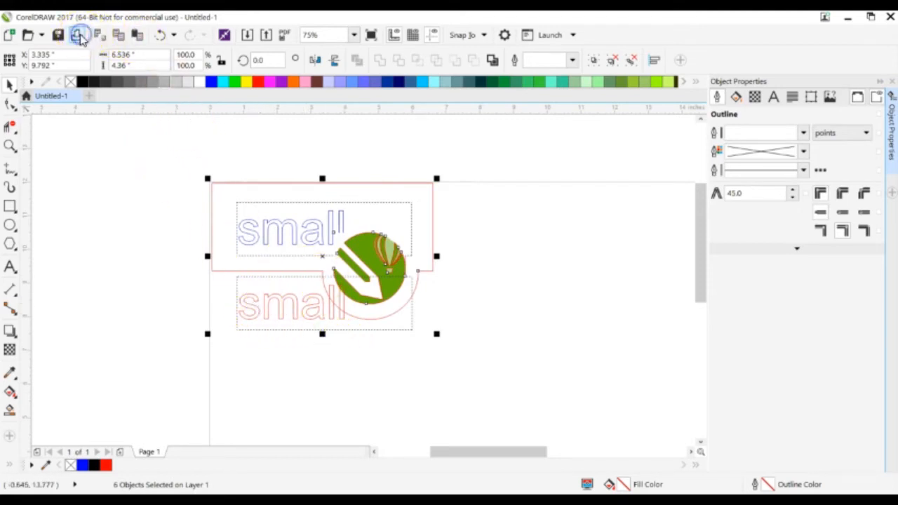
- Print the layout to the VLS3.60 laser printer
click(79, 35)
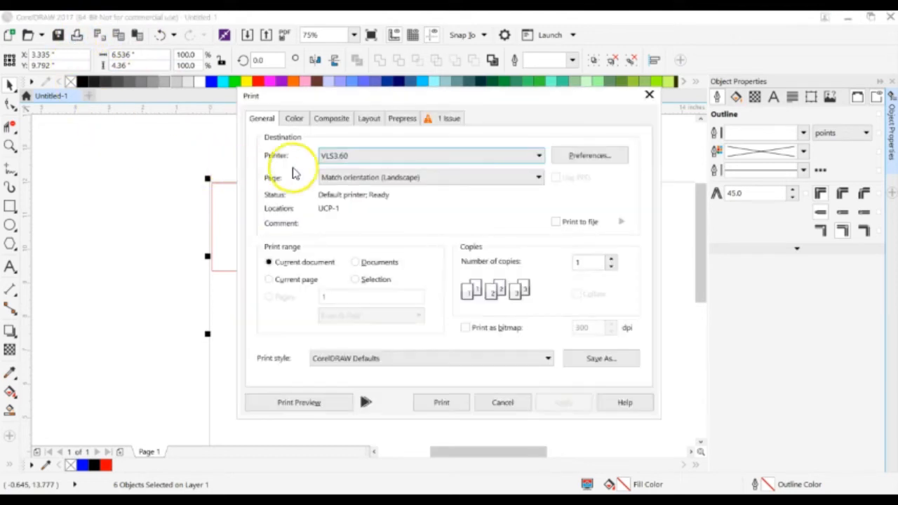
click(440, 402)
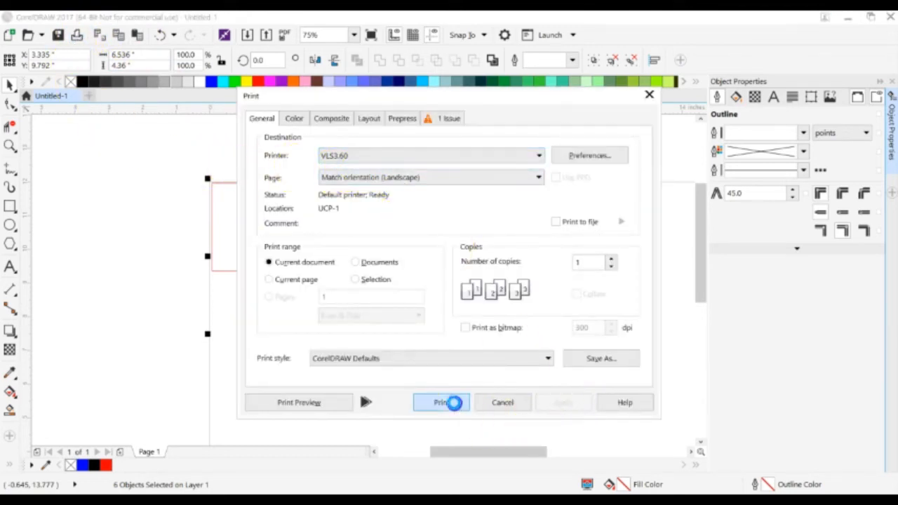
click(441, 402)
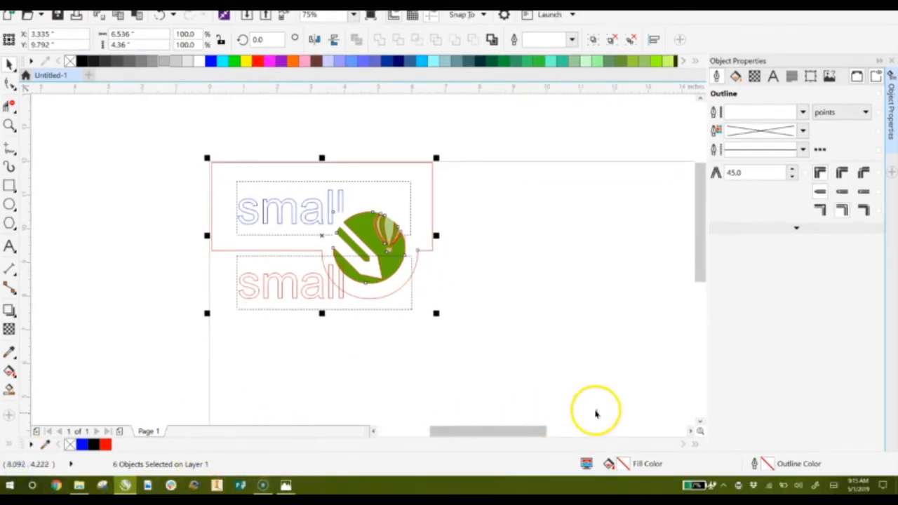
mouse_move(723, 485)
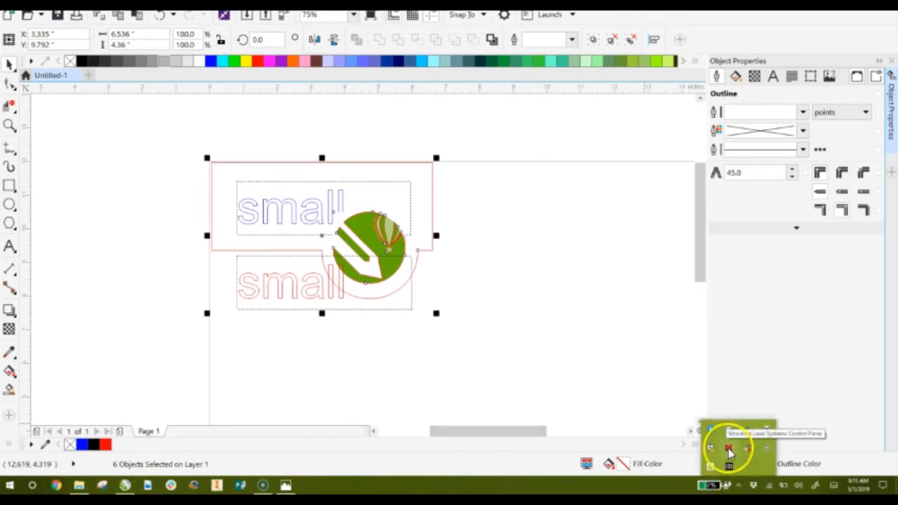
- Bring up the Universal Laser Systems Control Panel showing the sent job
click(730, 449)
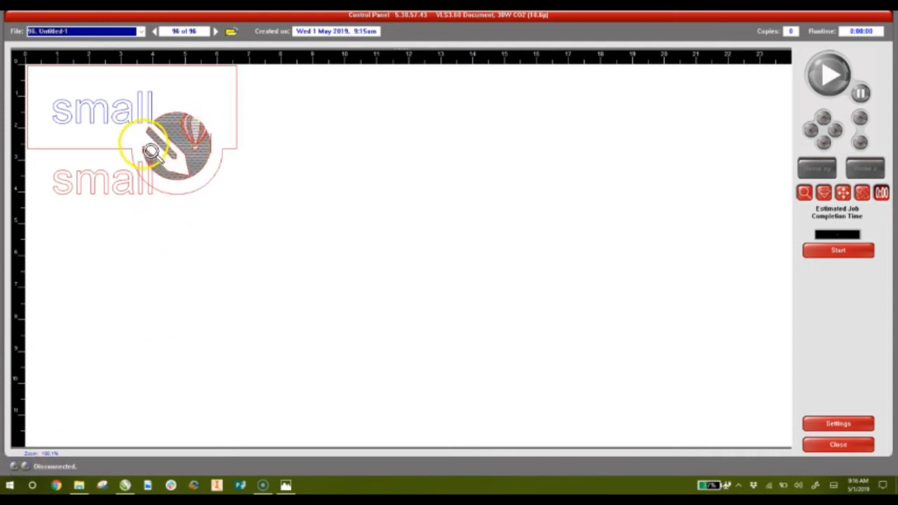
mouse_move(91, 168)
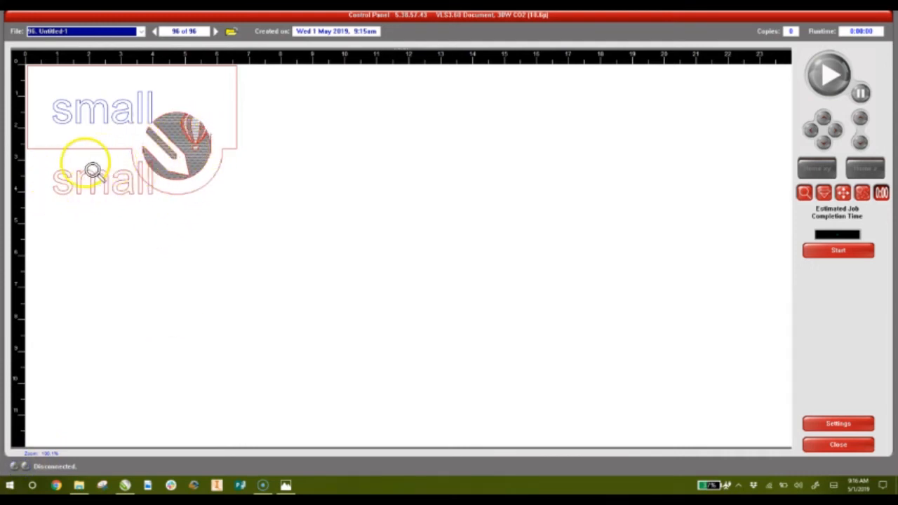
mouse_move(147, 238)
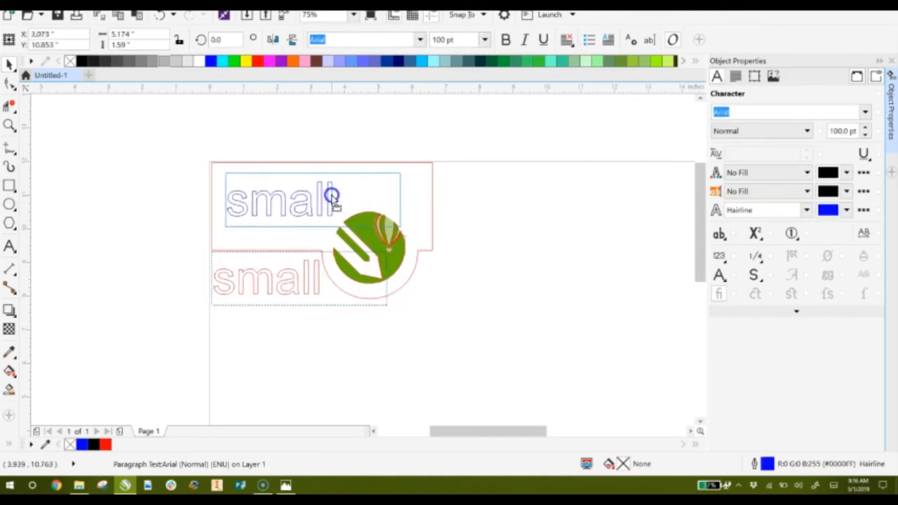
- Select the blue small text to confirm its Hairline outline in Object Properties
click(280, 204)
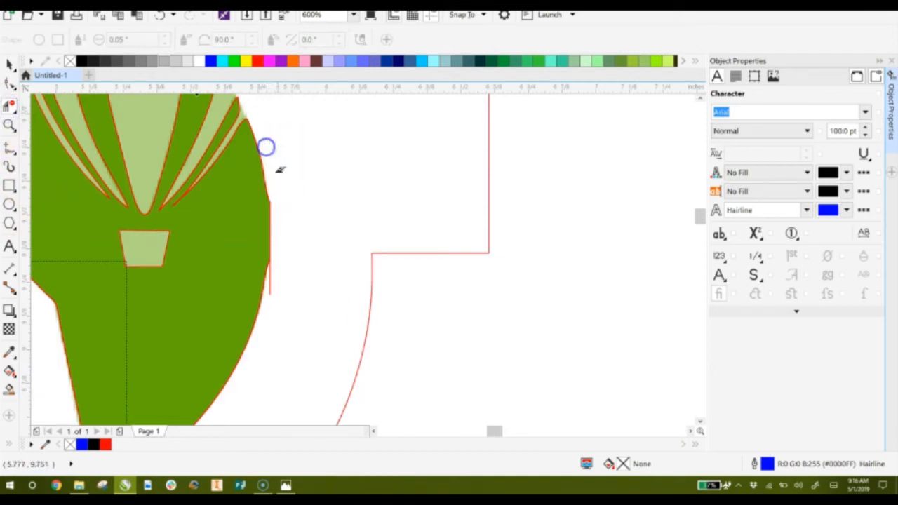
mouse_move(270, 281)
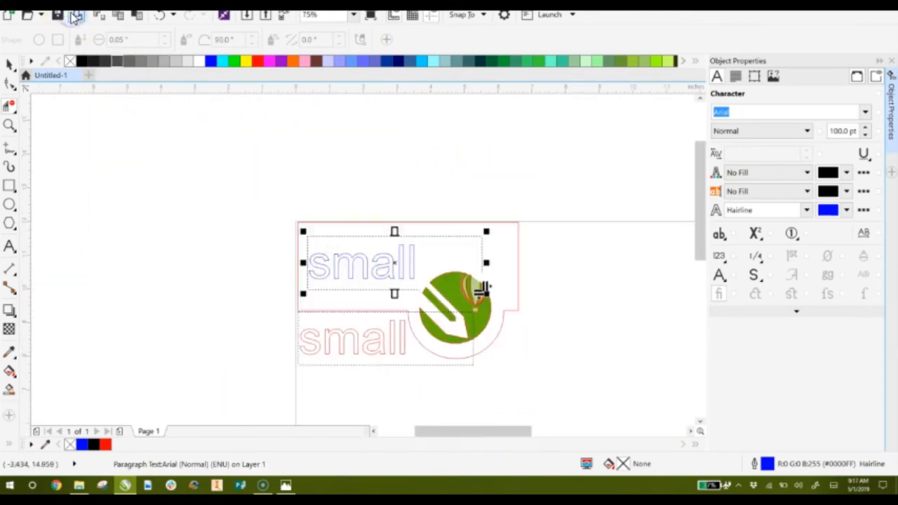
- Cancel the Print dialog and save the layout as name1.cdr
click(76, 14)
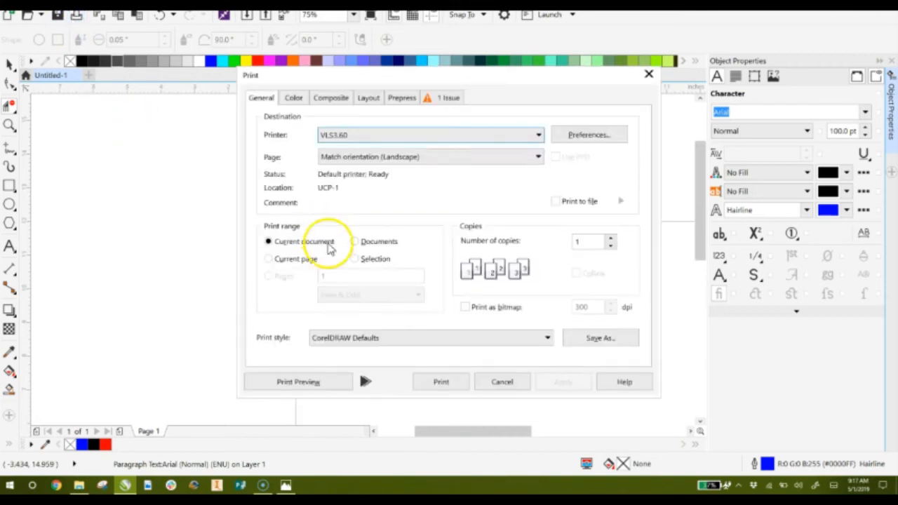
click(503, 382)
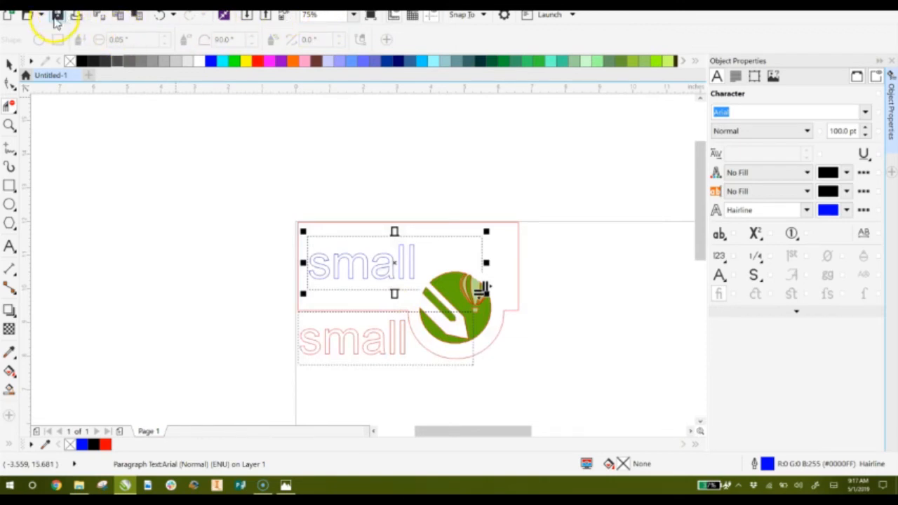
click(57, 14)
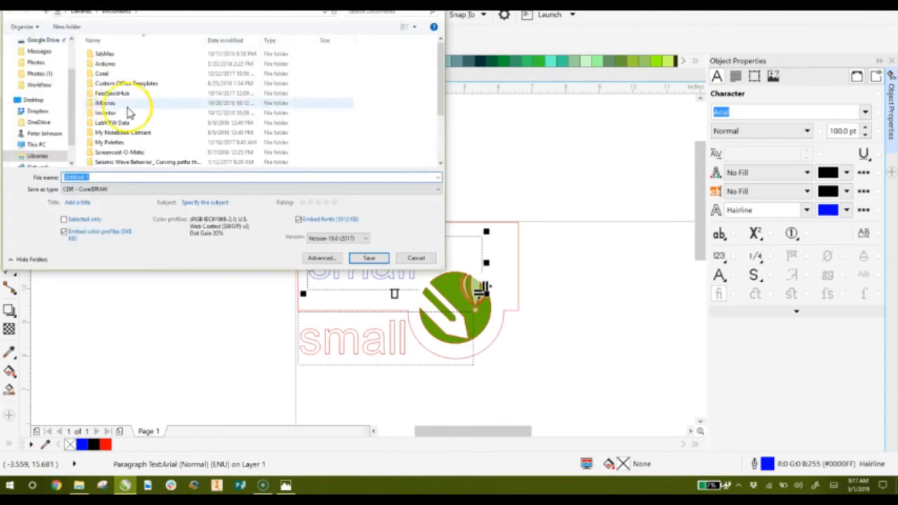
mouse_move(90, 111)
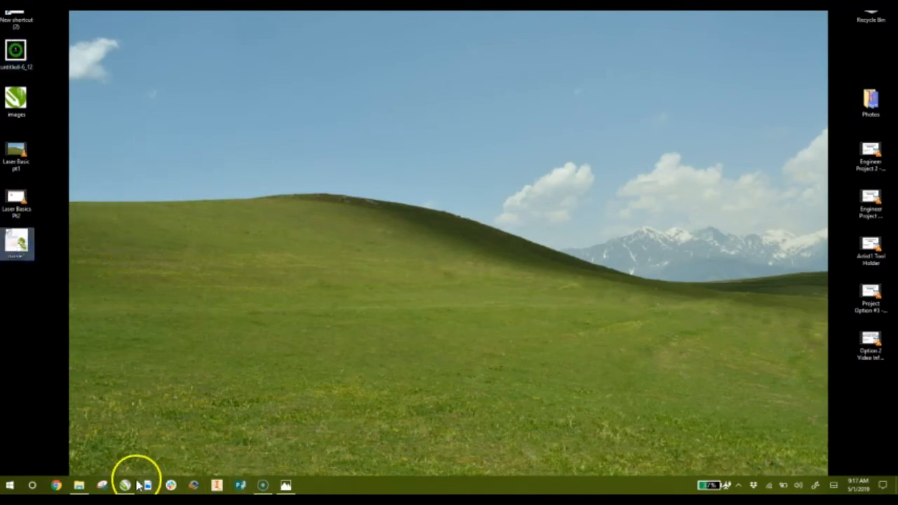
- Return to the drawing and print it to the Universal Laser again
click(125, 485)
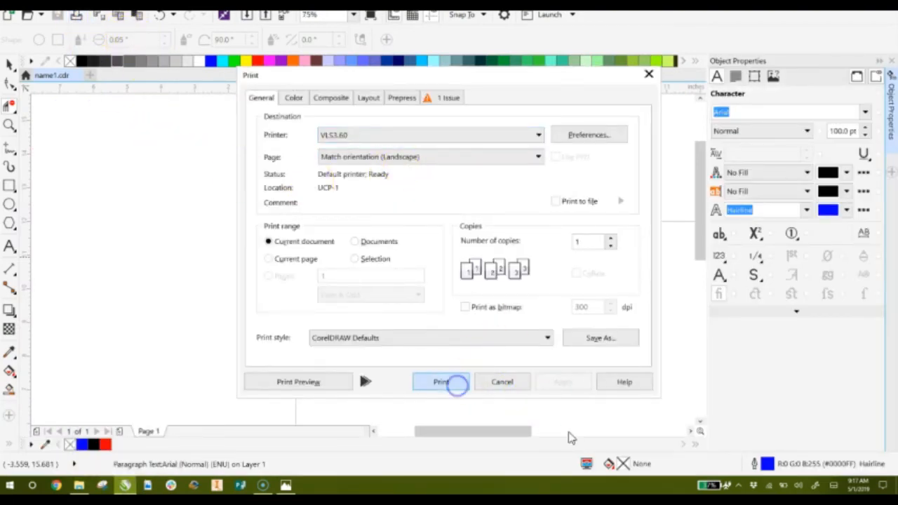
click(441, 381)
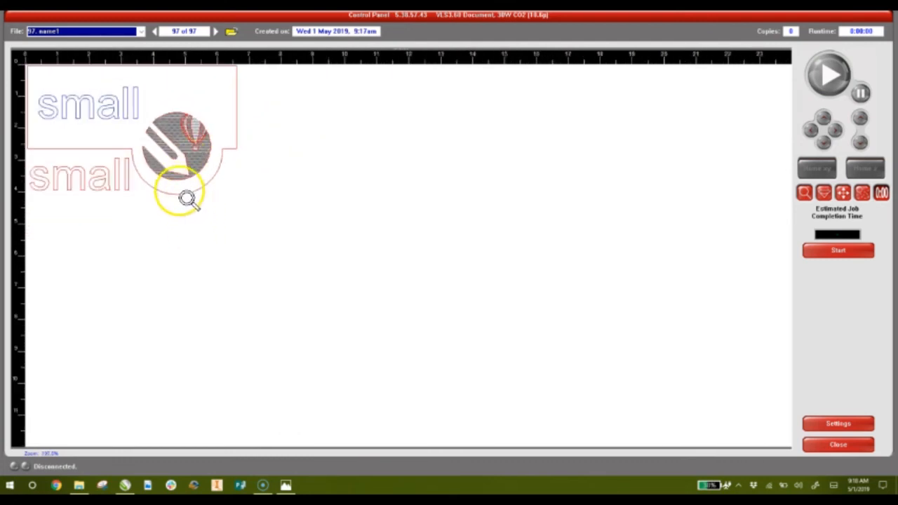
mouse_move(839, 424)
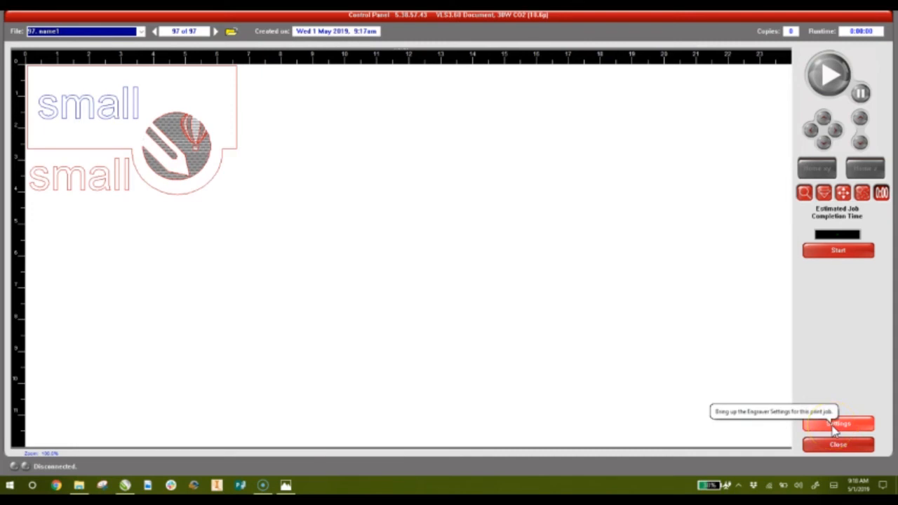
- Apply Wood > Medium Density Fiberboard from the Materials Database to job 97
click(839, 423)
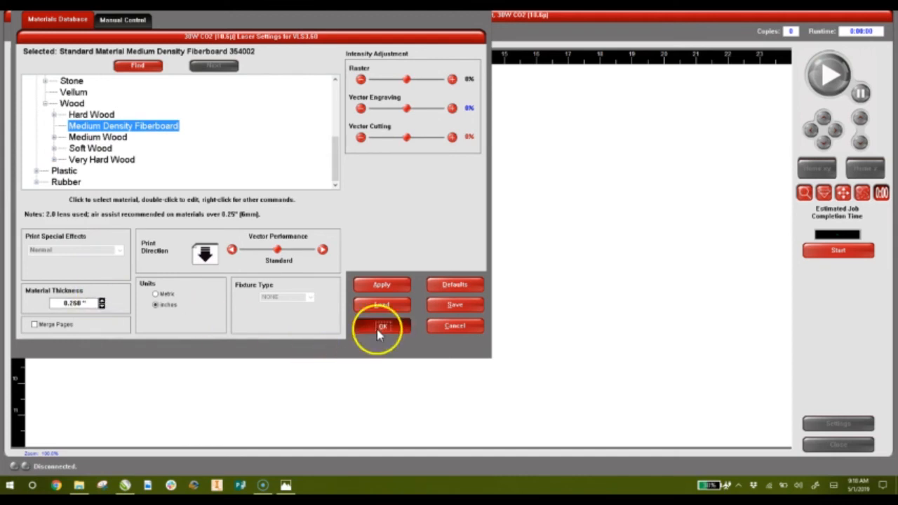
click(382, 329)
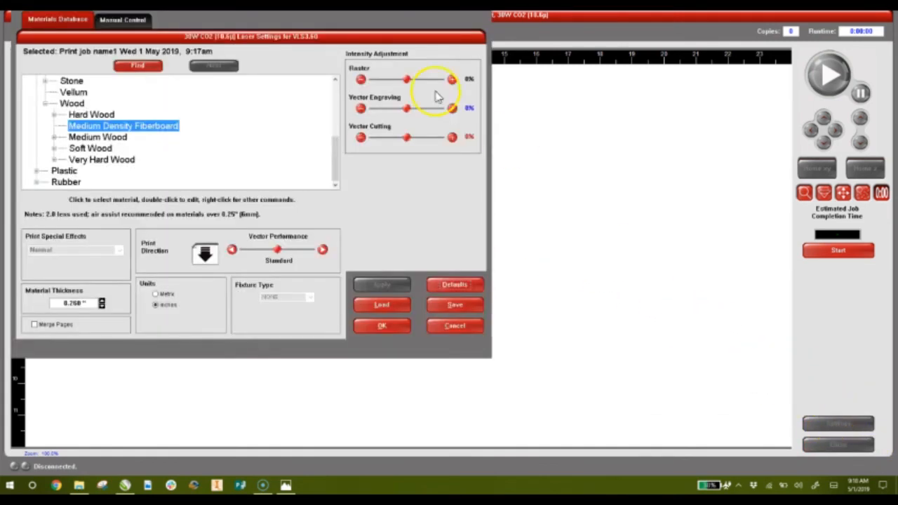
- Review the per-colour power and speed under Manual Control, then confirm the settings with OK
click(124, 19)
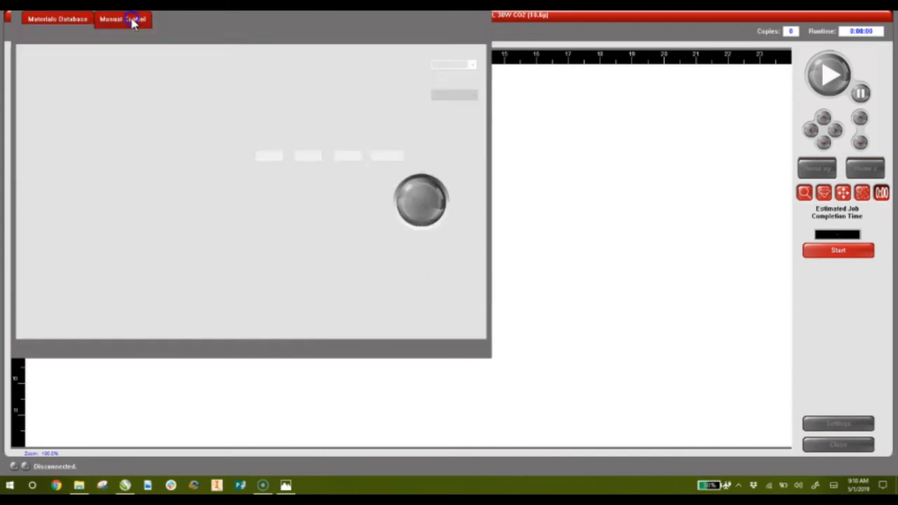
click(124, 19)
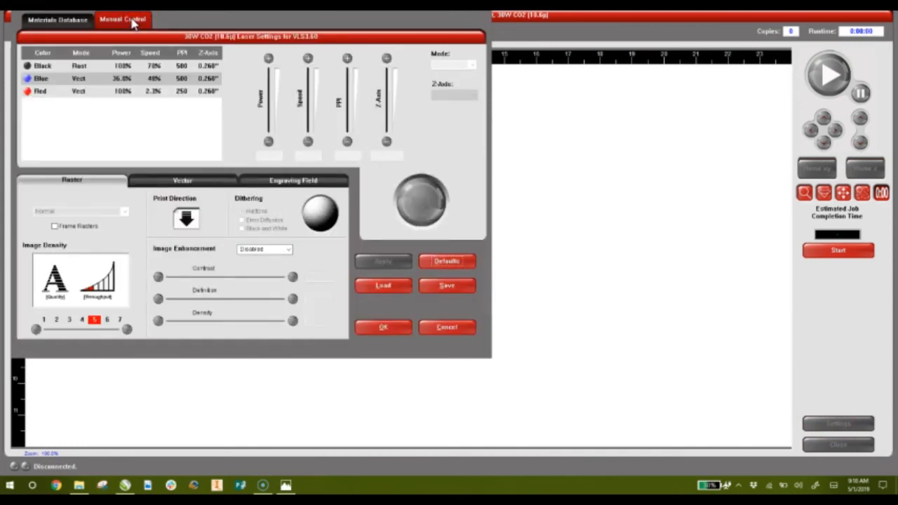
click(57, 20)
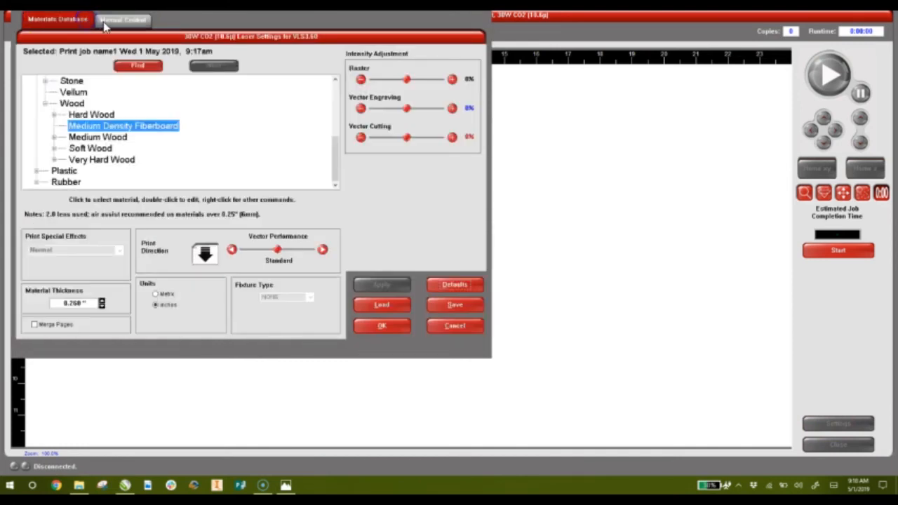
click(57, 19)
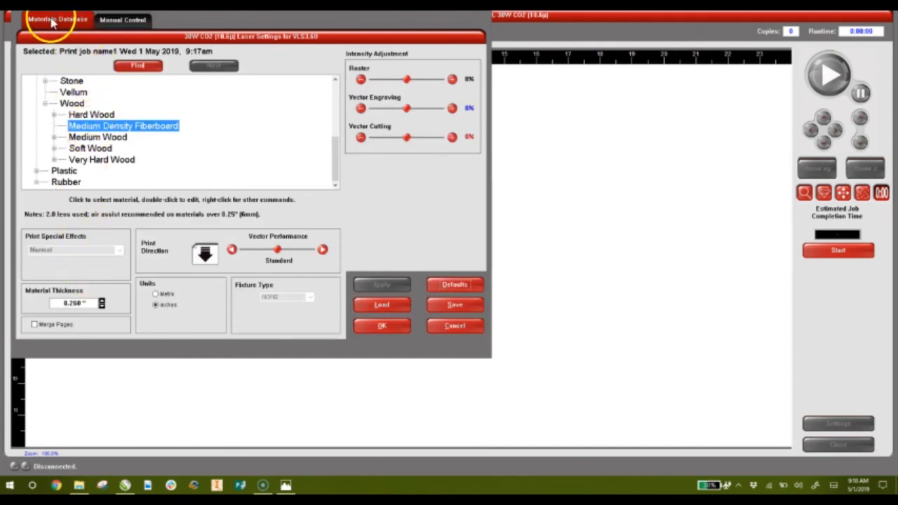
click(123, 19)
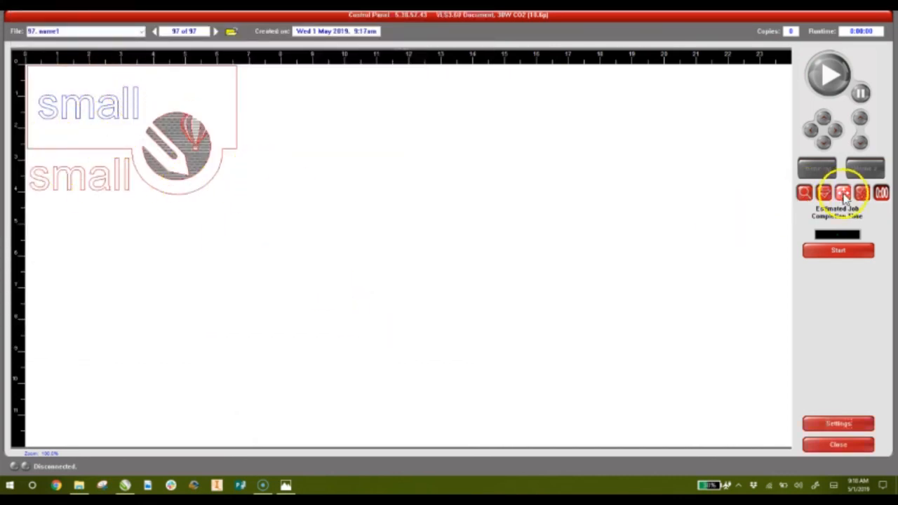
- Start job 97 so its estimated completion time appears
click(838, 250)
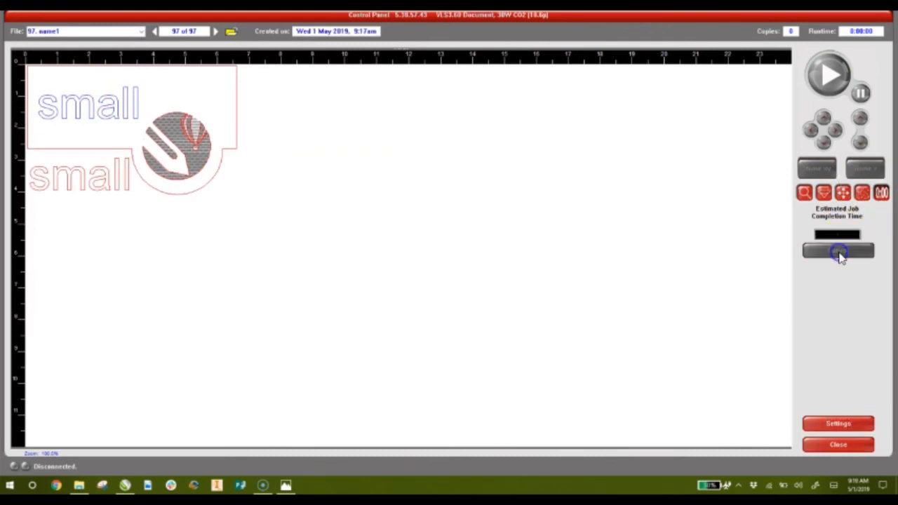
click(838, 250)
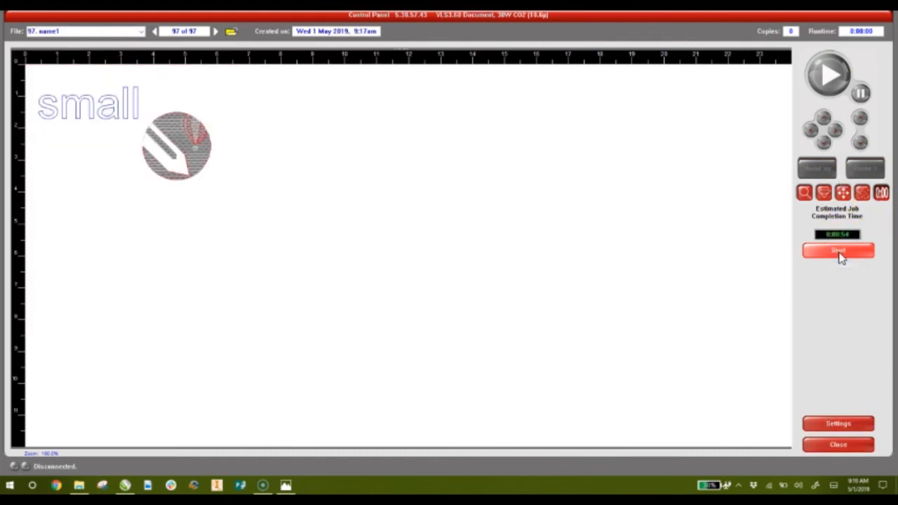